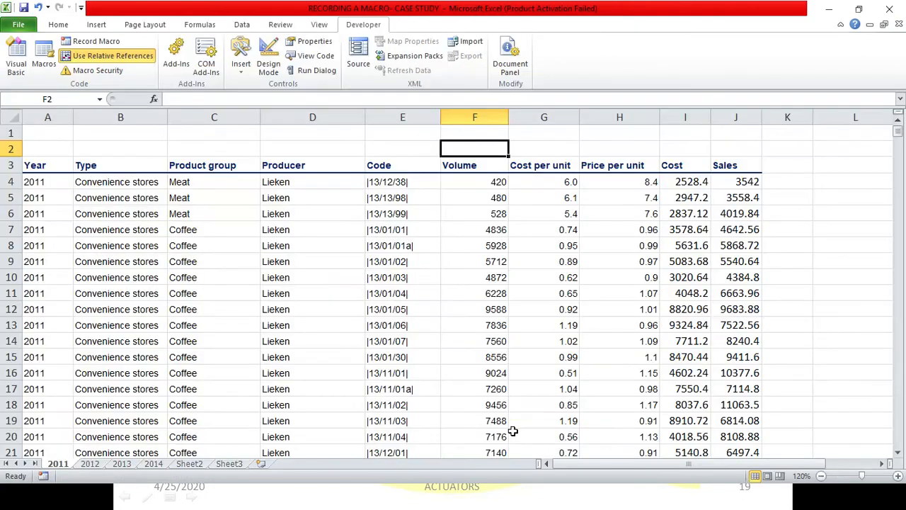
mouse_move(517, 372)
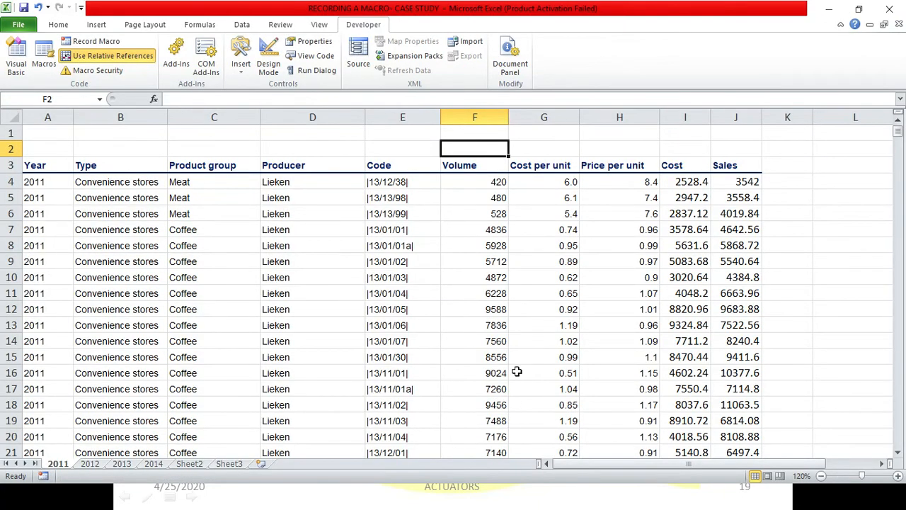
mouse_move(556, 305)
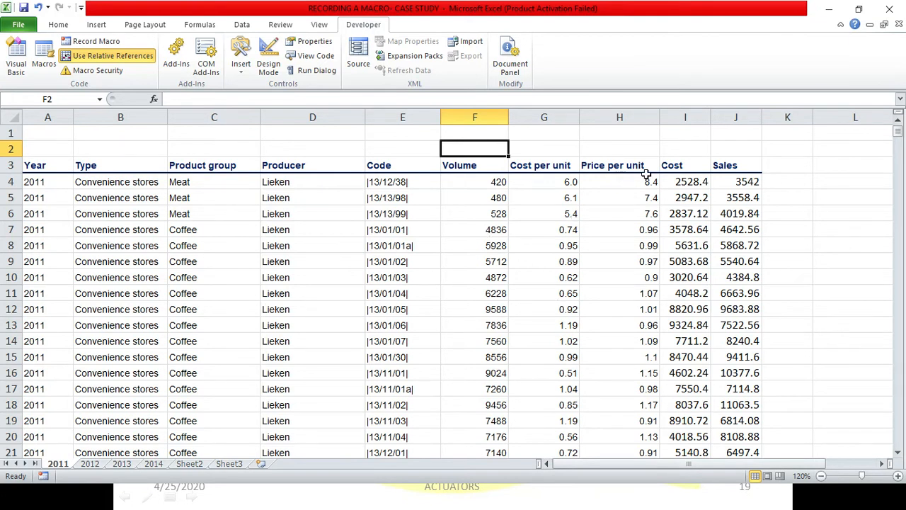
Inspect the Cost, Sales and Volume columns and the Cost formula in I4.
click(684, 117)
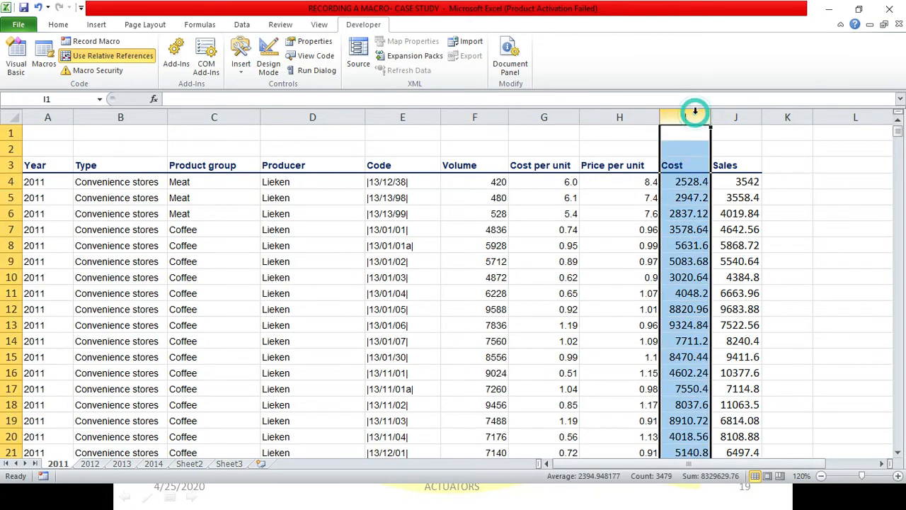
click(685, 181)
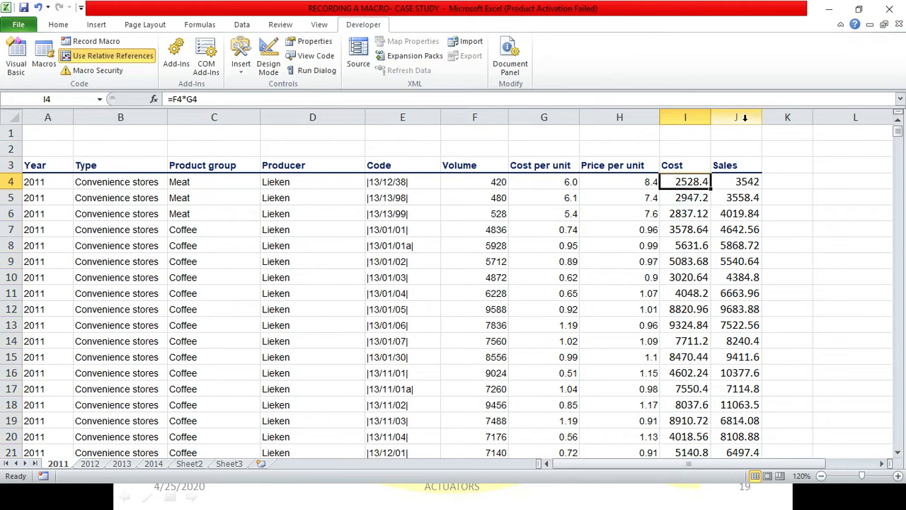
click(736, 116)
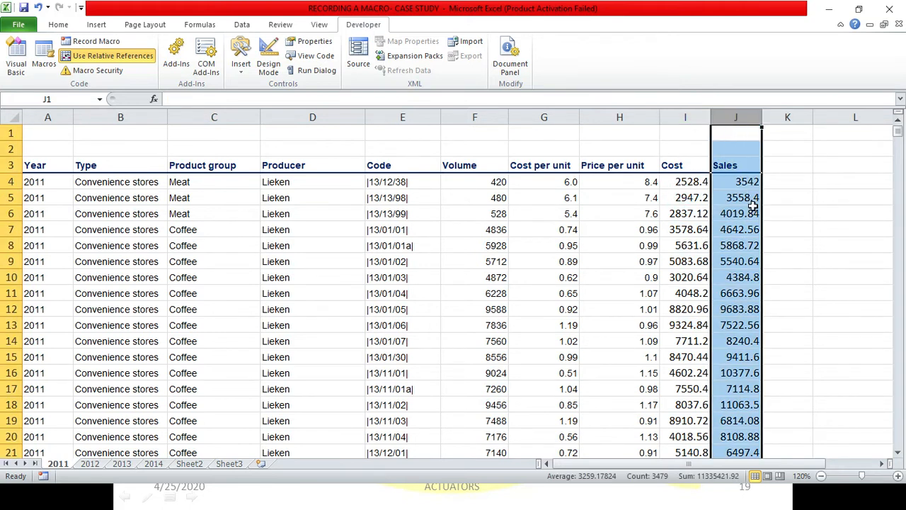
click(474, 117)
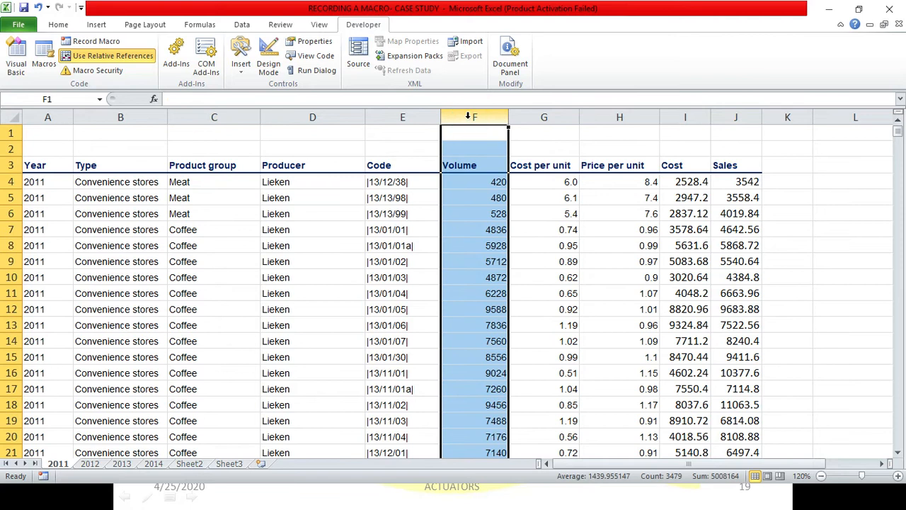
Clear the column selection and select cell L7 beside the data table.
click(619, 147)
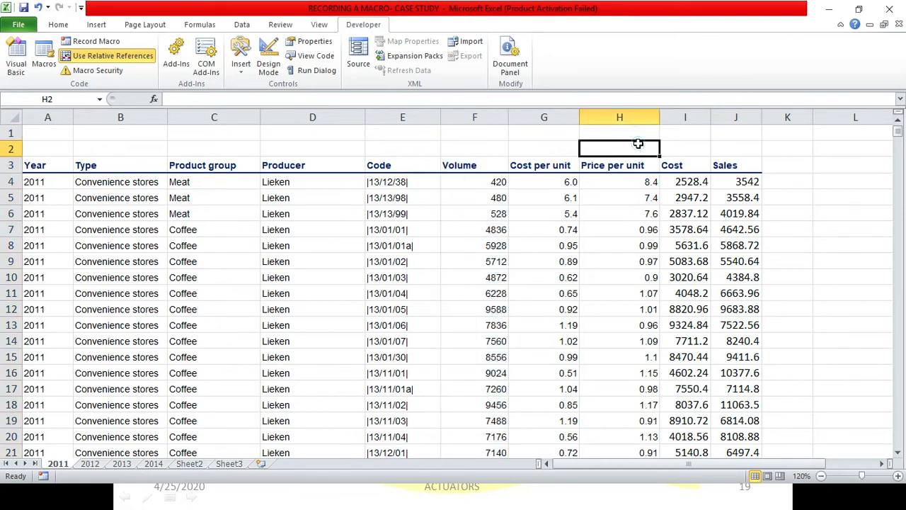
mouse_move(743, 178)
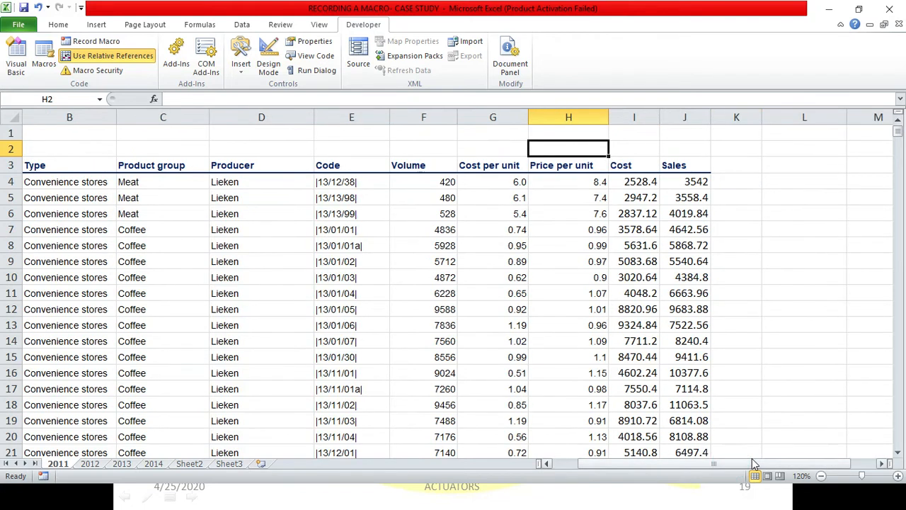
scroll(right, 3)
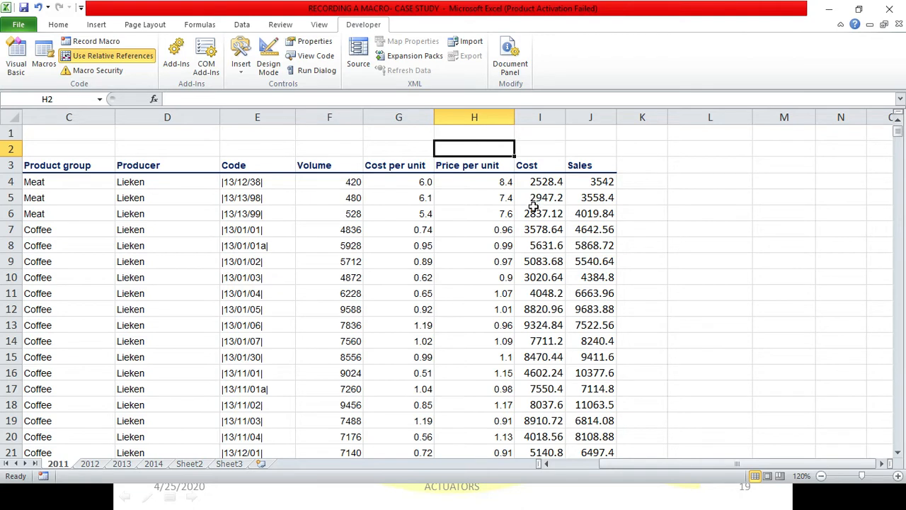
mouse_move(531, 204)
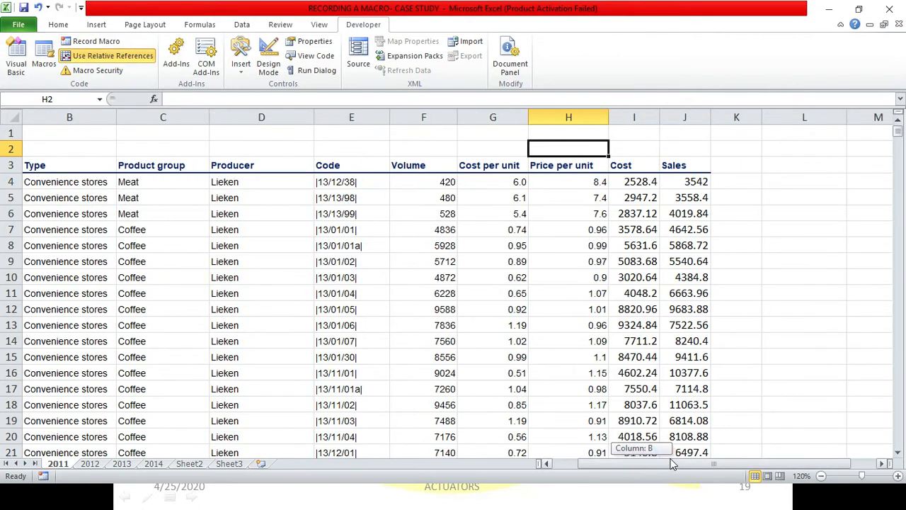
click(804, 229)
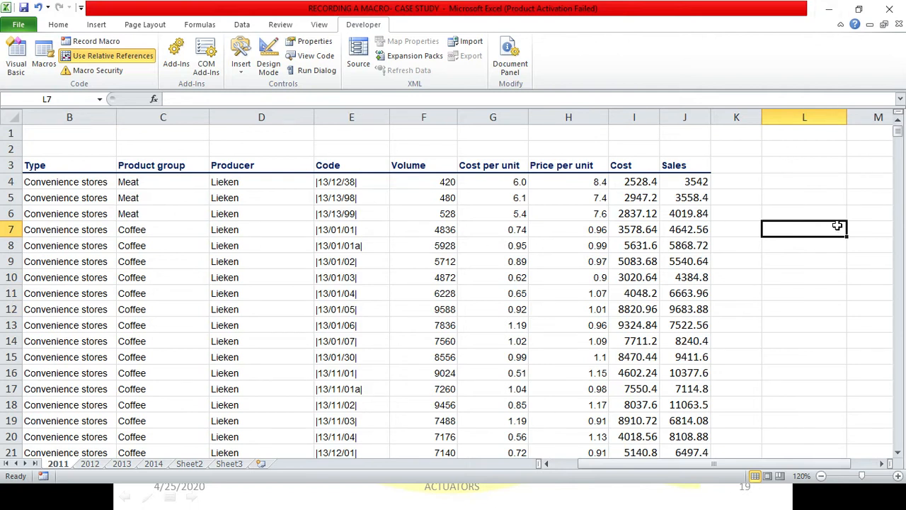
mouse_move(839, 226)
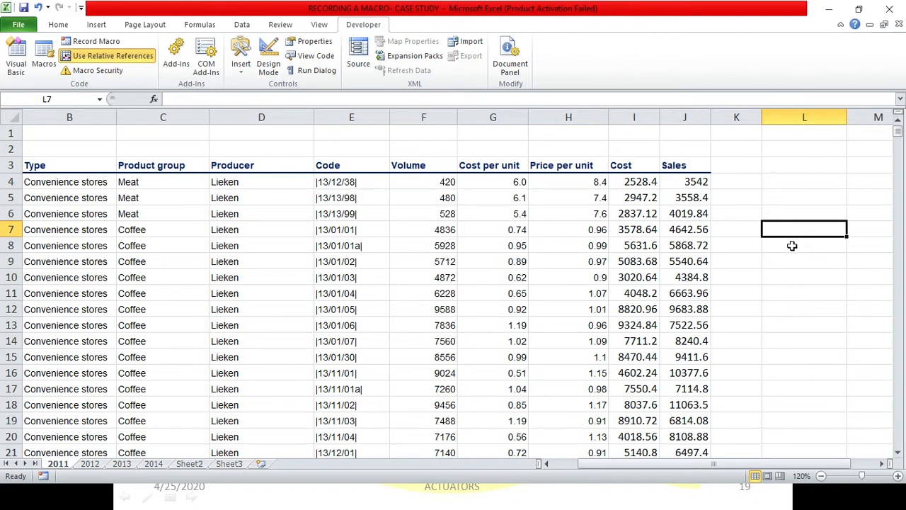
mouse_move(795, 466)
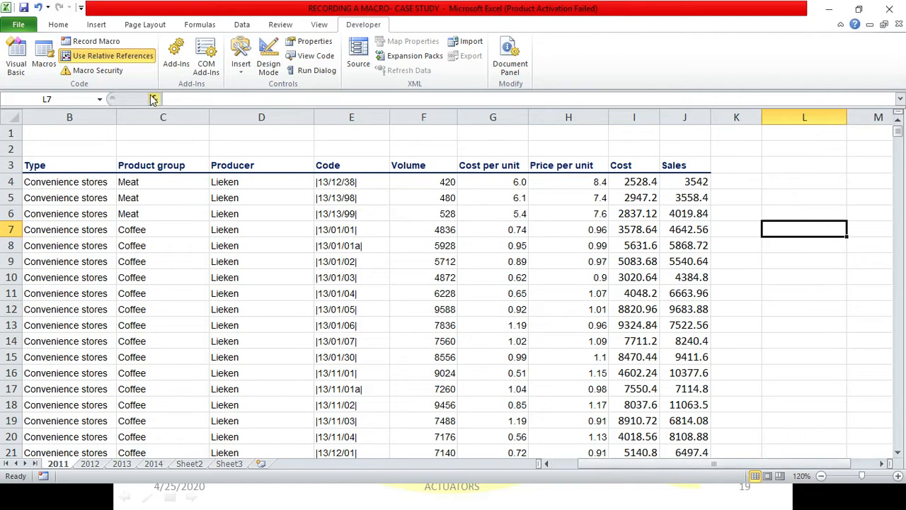
mouse_move(95, 40)
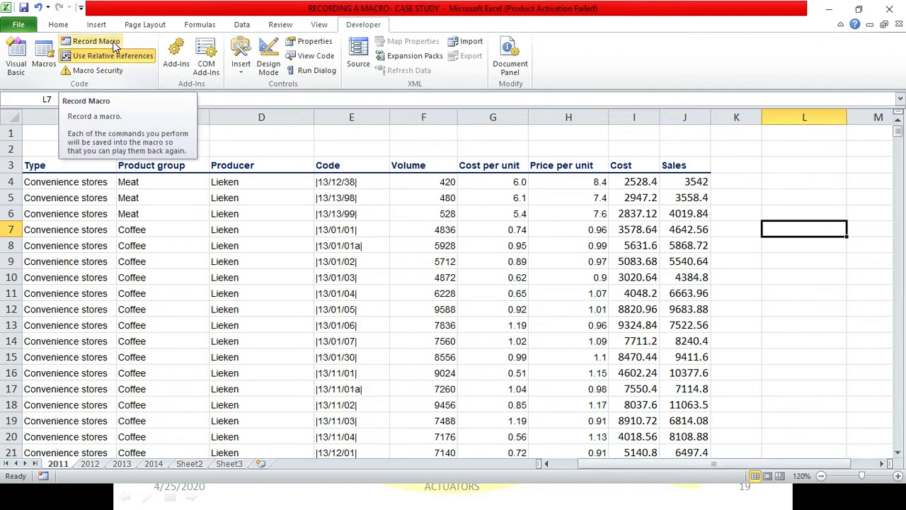
Define macro SUMMARIZATION with shortcut Ctrl+Shift+E and description TO SUMMARISE THE DATA.
click(95, 40)
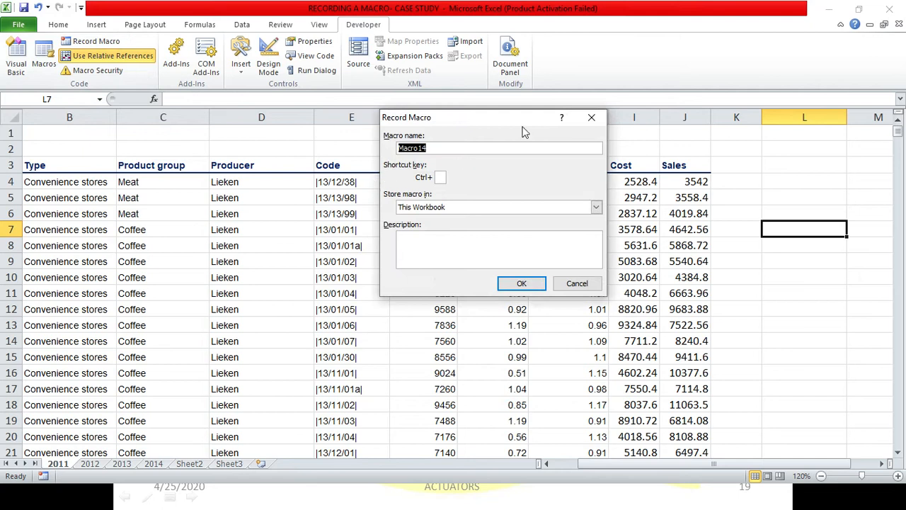
text(S)
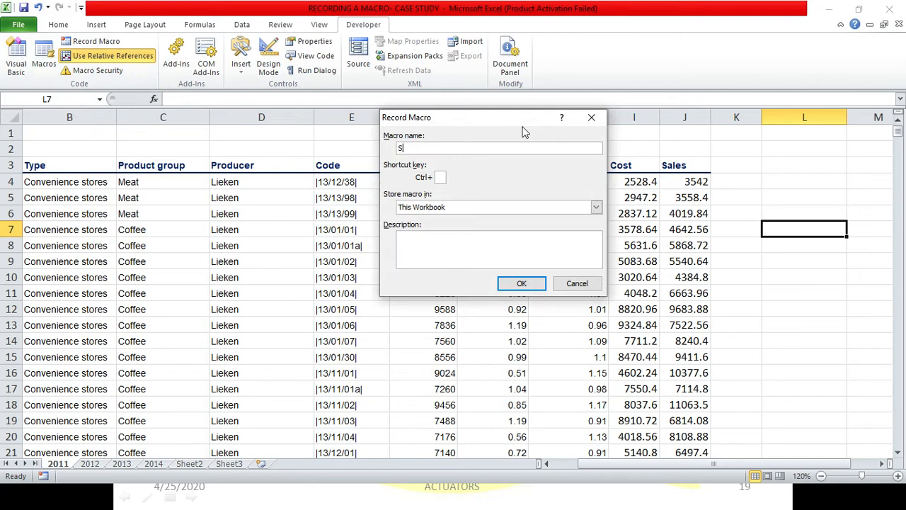
text(UMMARIZA)
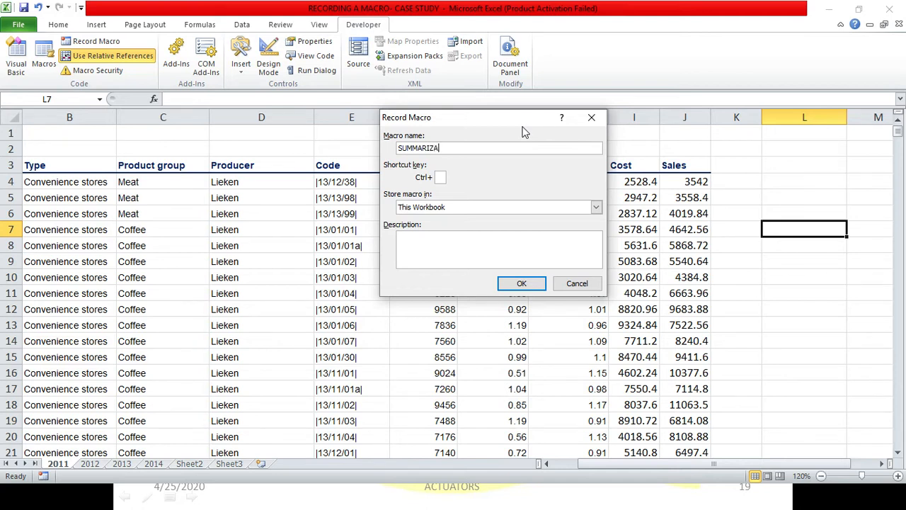
text(TION)
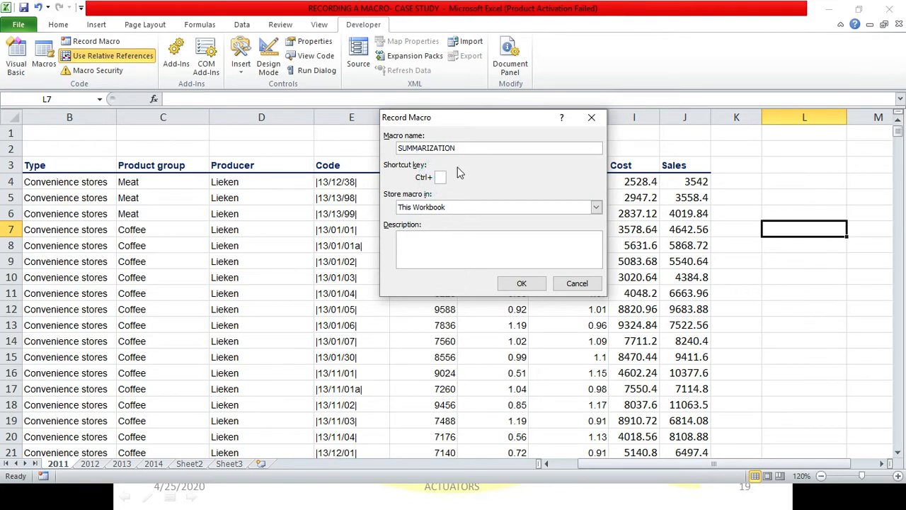
click(440, 177)
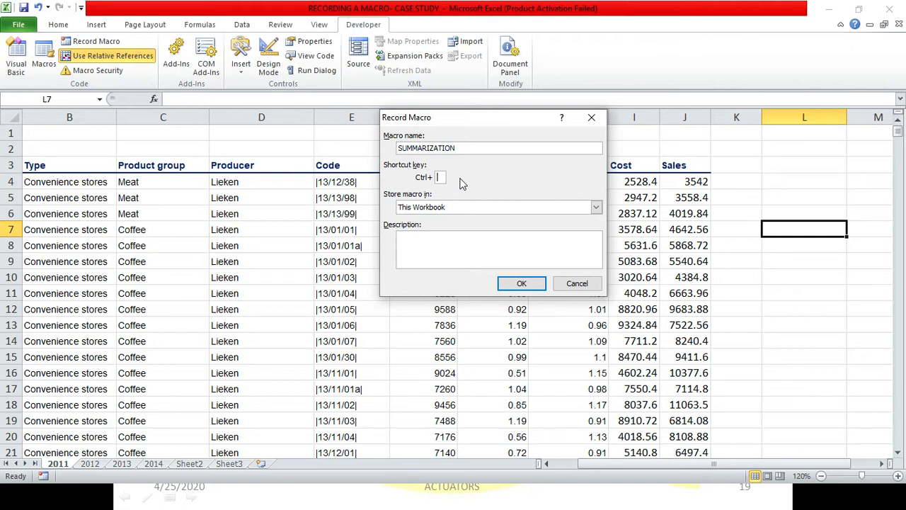
text(E)
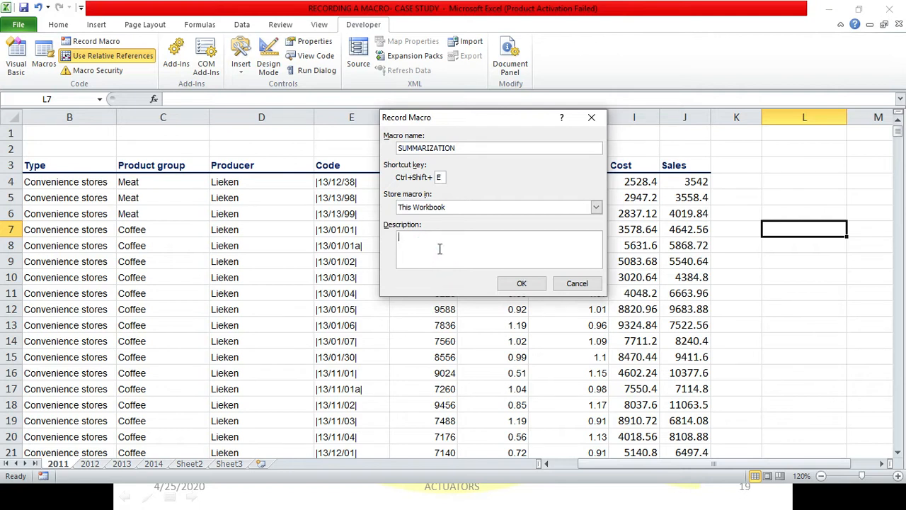
text(TO SUMMARISE THE DATA)
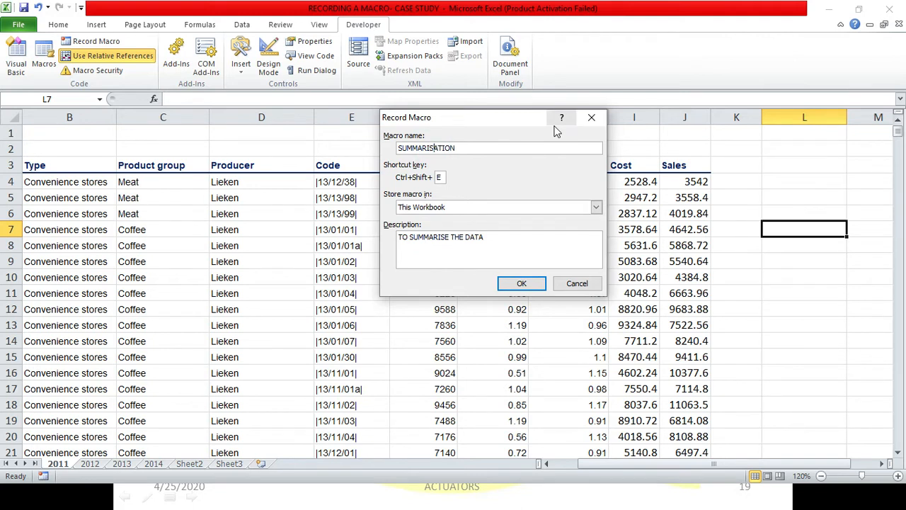
mouse_move(494, 217)
text(Z)
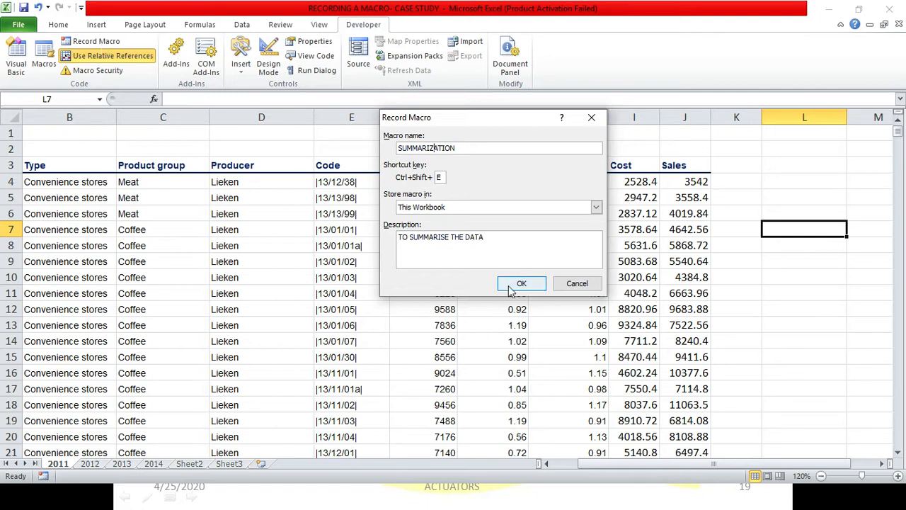
Start recording, then enter SUMMARY, TOTAL VOLUME, TOTAL SALES, TOTAL COST, TOTAL PROFIT in L7:L11.
click(521, 283)
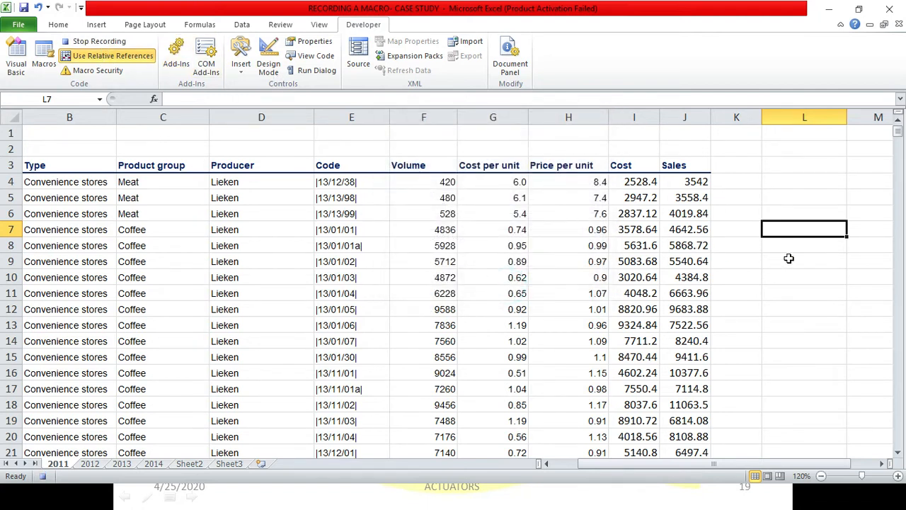
mouse_move(834, 241)
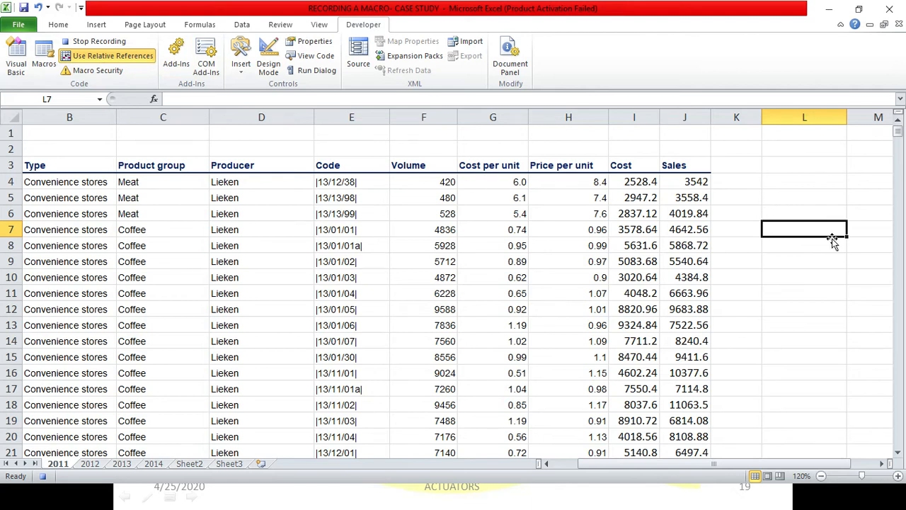
text(SU)
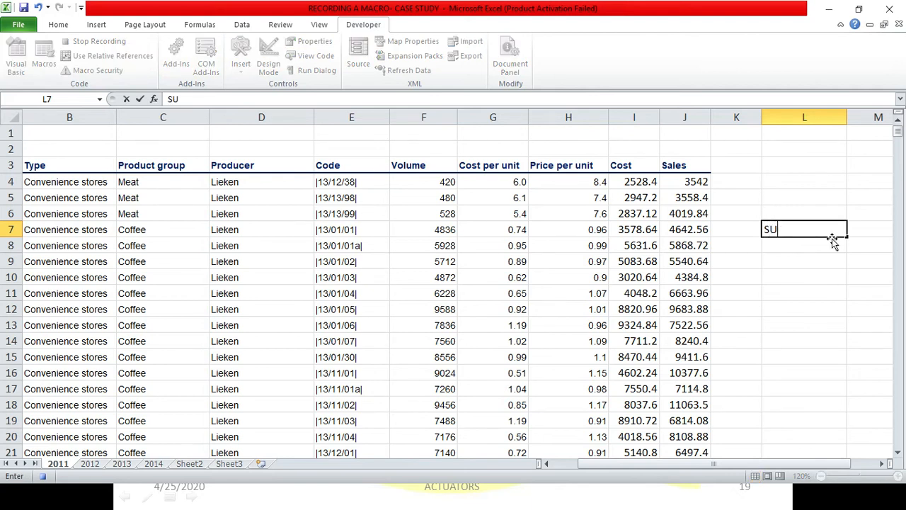
text(MMARY)
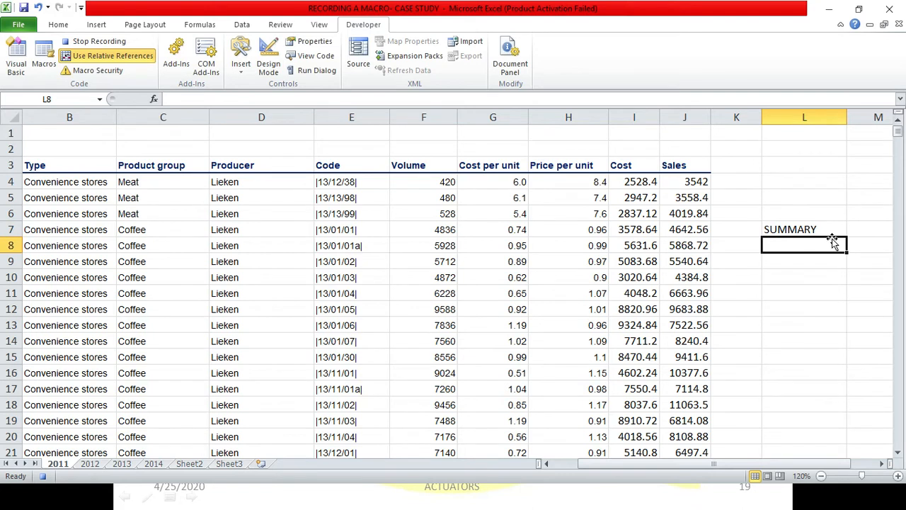
text(TOTAL VOLUME)
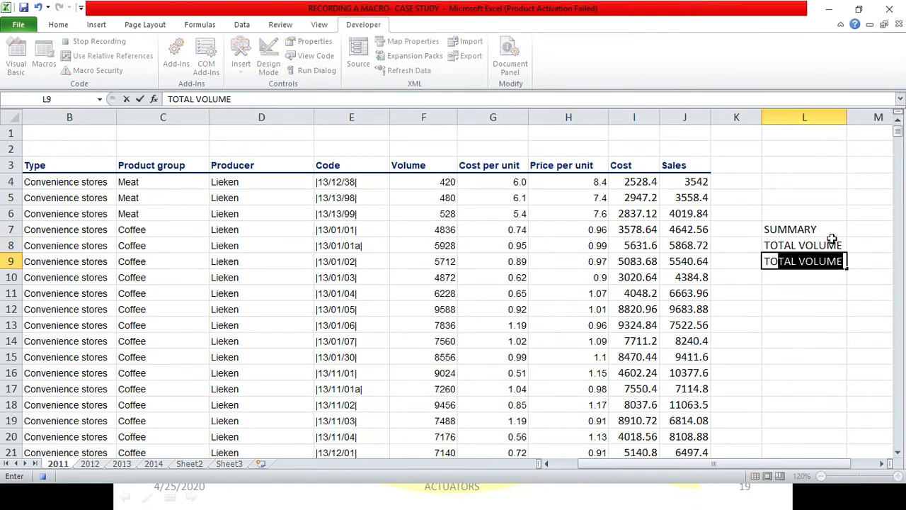
text(TOTAL SALES)
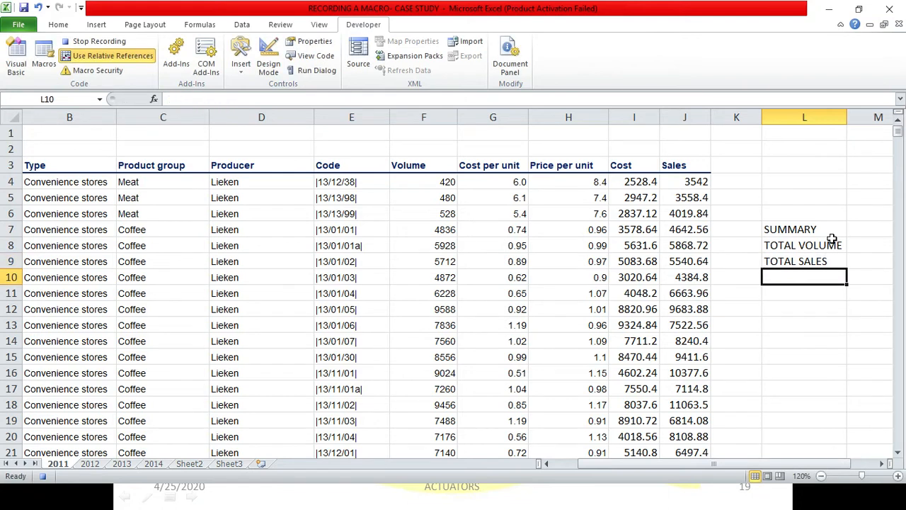
text(TOTAL COS)
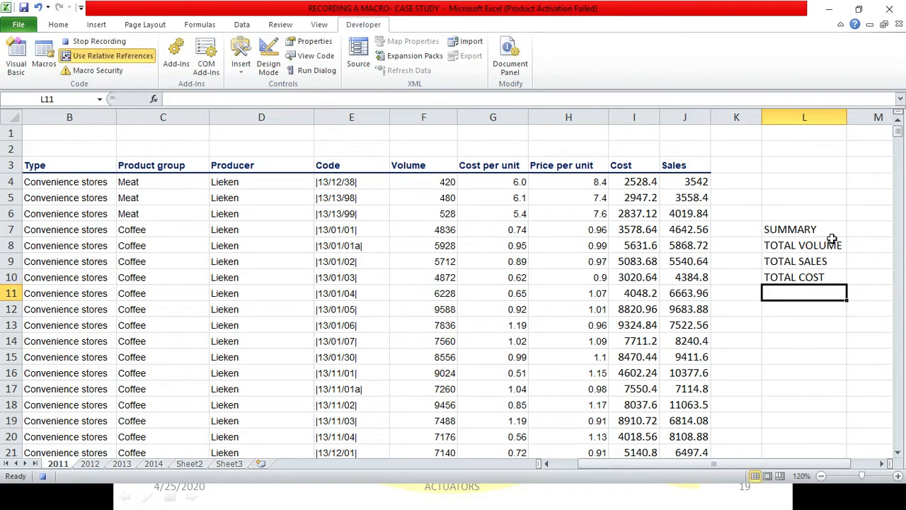
text(TOTAL P)
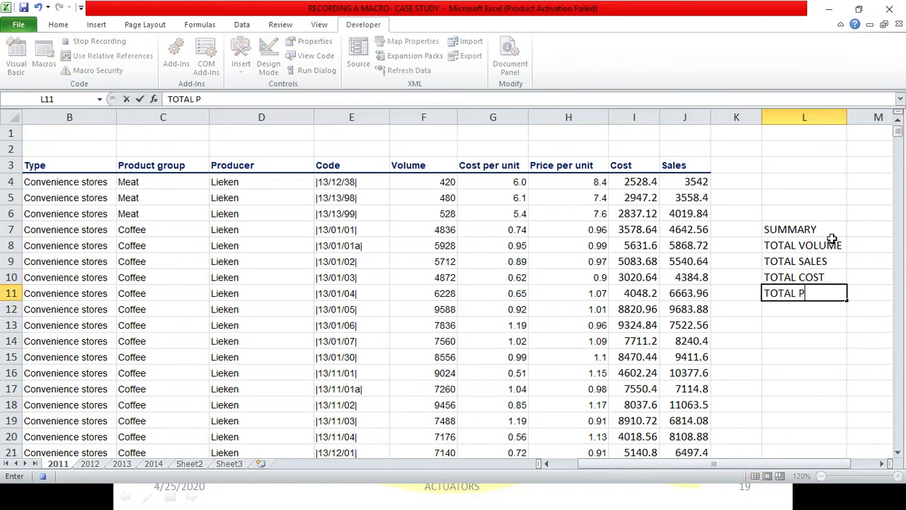
text(ROFIT)
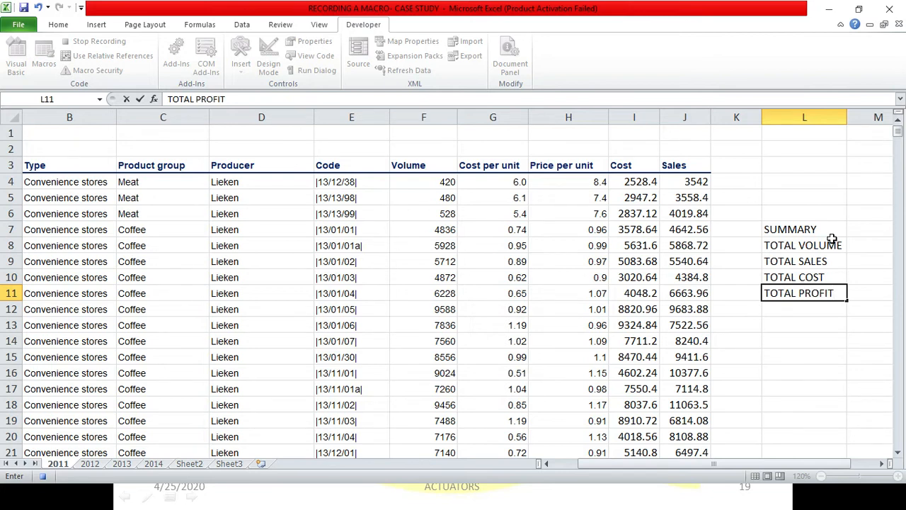
click(113, 55)
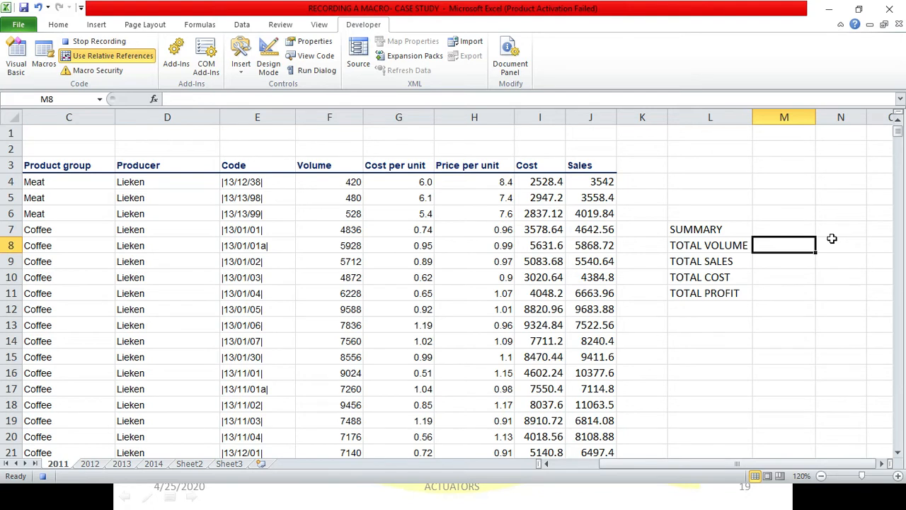
Type =SUM( in M8 to begin the total volume formula.
text(=SUM)
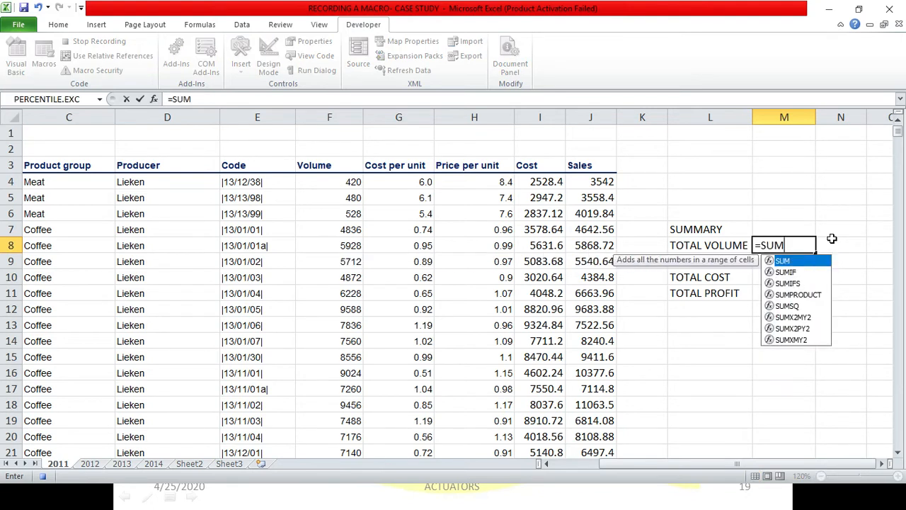
text(()
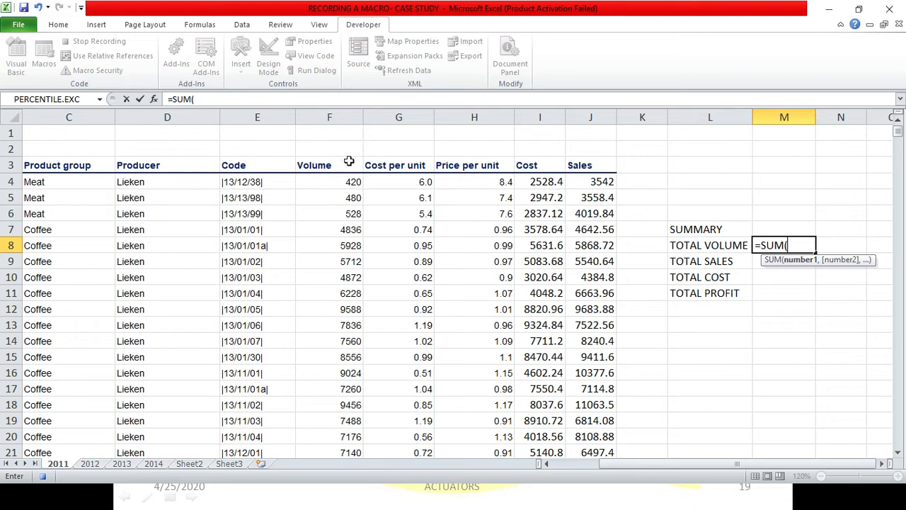
mouse_move(348, 181)
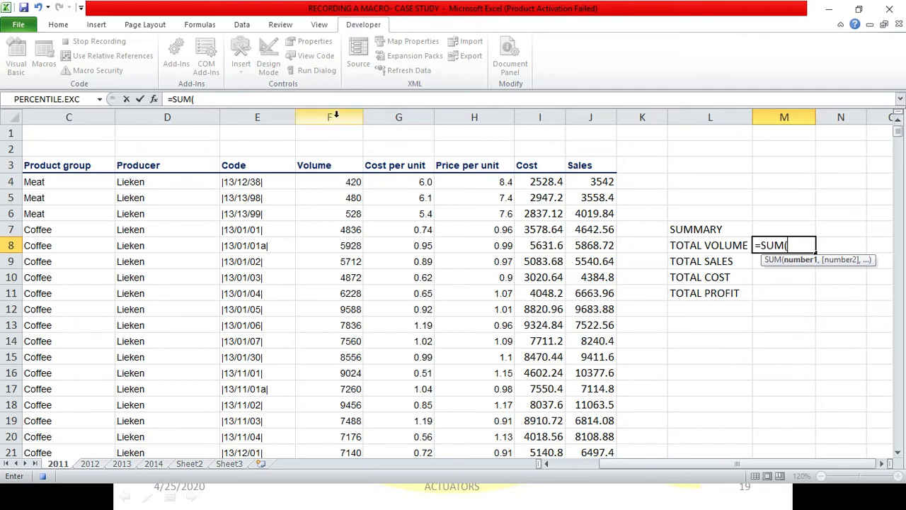
Give the M8 SUM formula the whole Volume column F:F as its range.
click(329, 116)
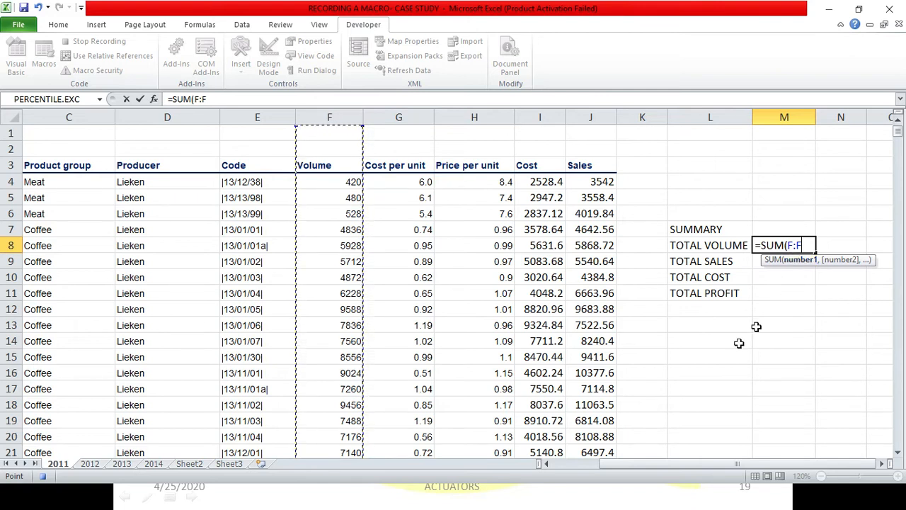
mouse_move(841, 295)
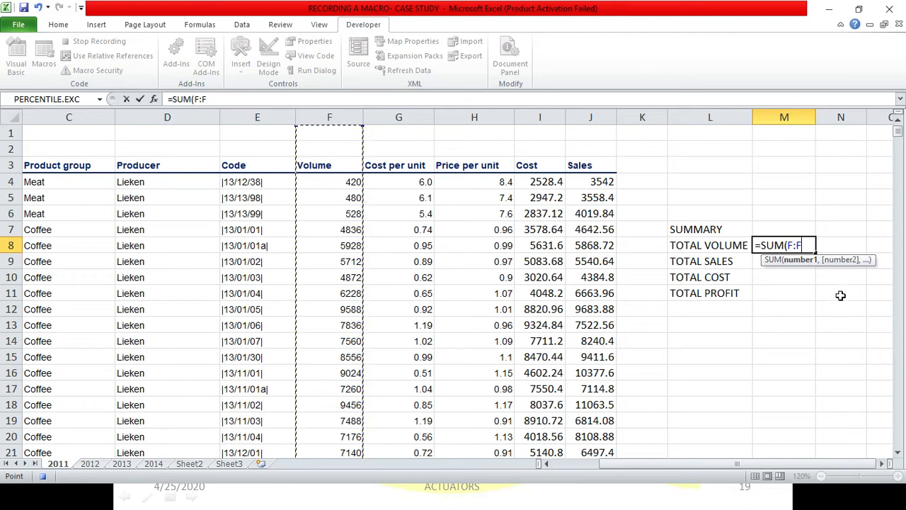
mouse_move(835, 294)
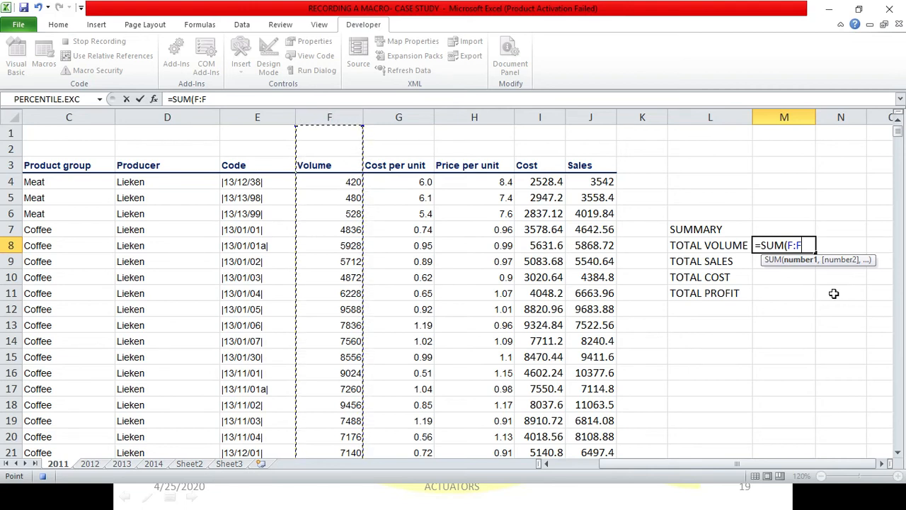
mouse_move(347, 184)
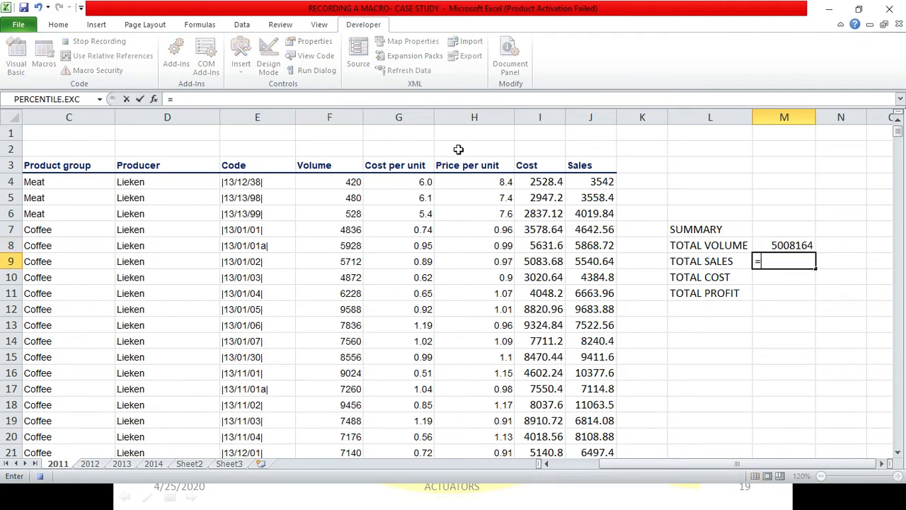
Sum column J in M9 (11335422) and column I in M10 (8329629.8).
text(=SUM()
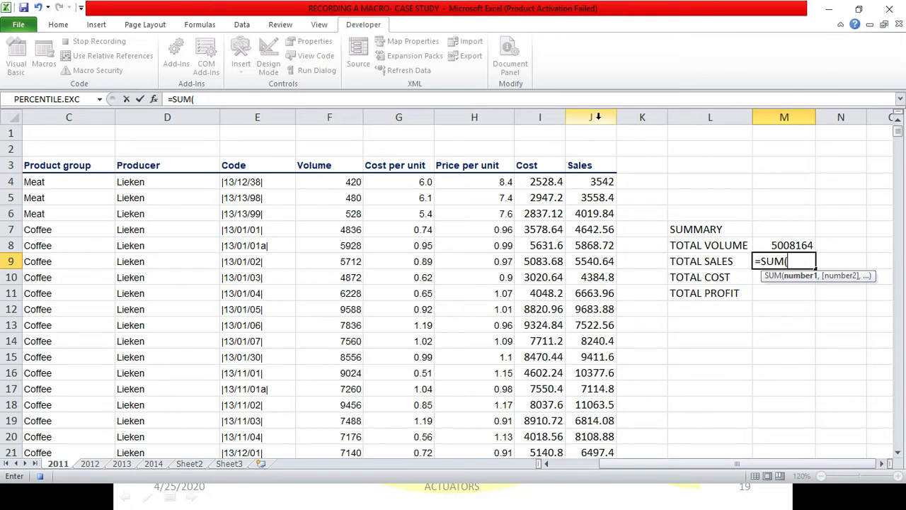
click(592, 117)
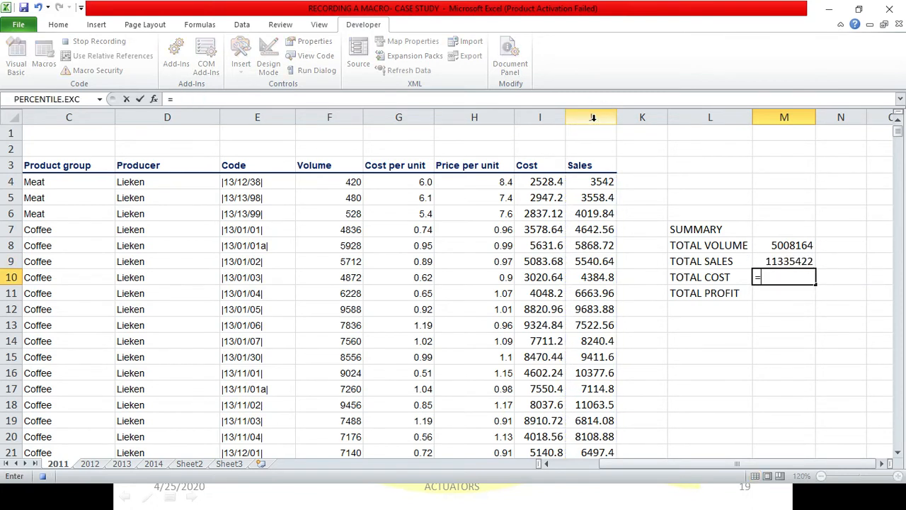
text(=SUM()
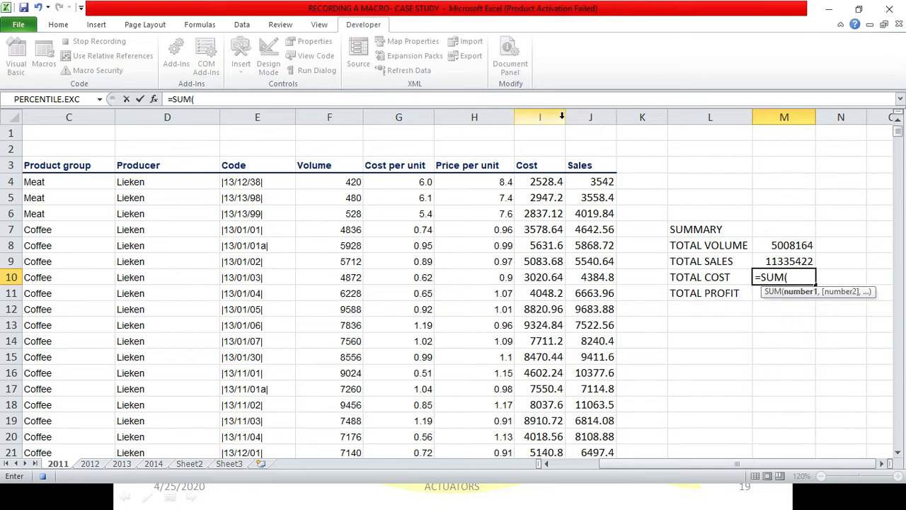
click(540, 117)
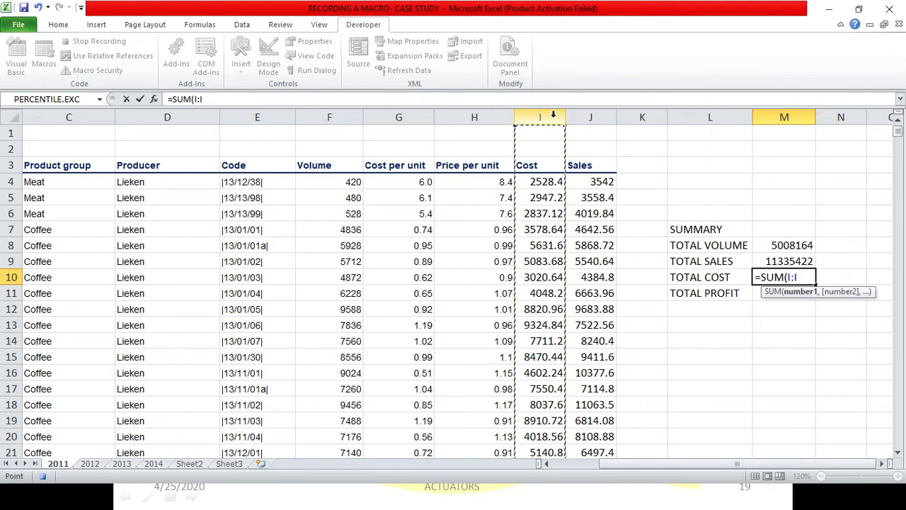
text())
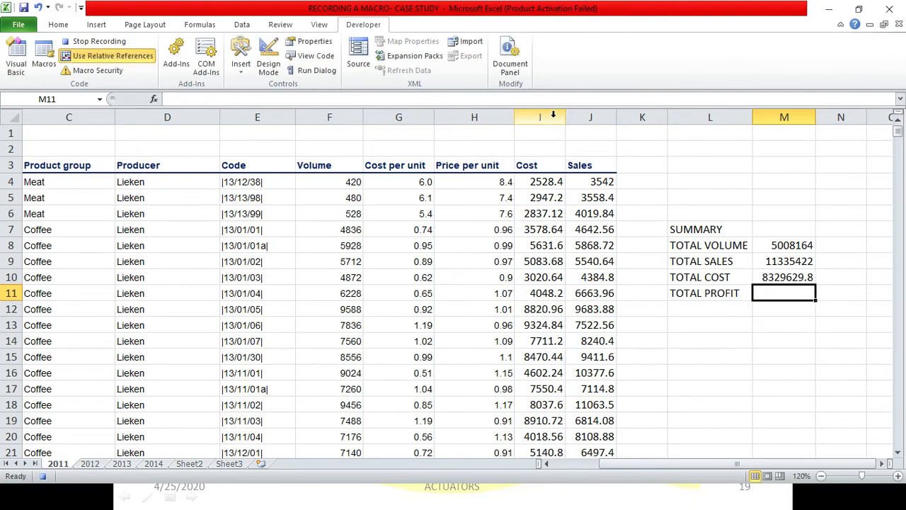
Enter =M9-M10 in M11 so total profit reads 3005792.2.
text(=)
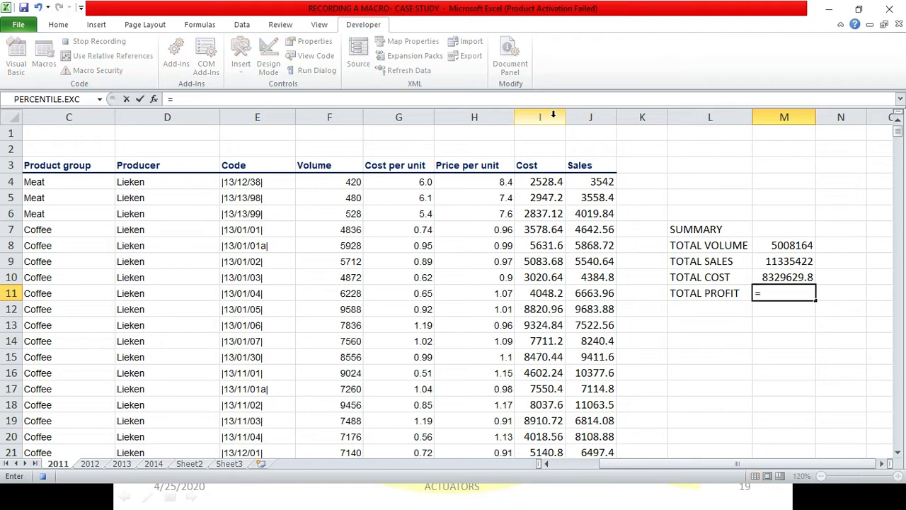
click(785, 262)
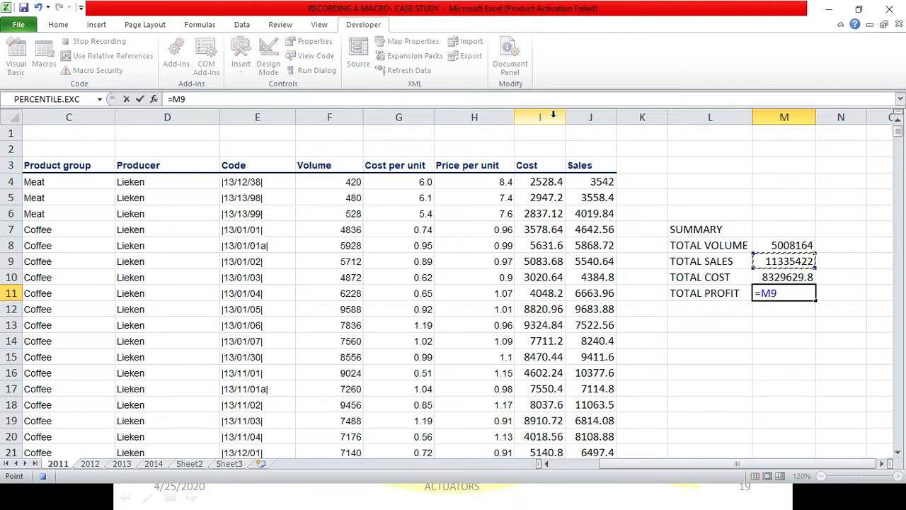
text(-)
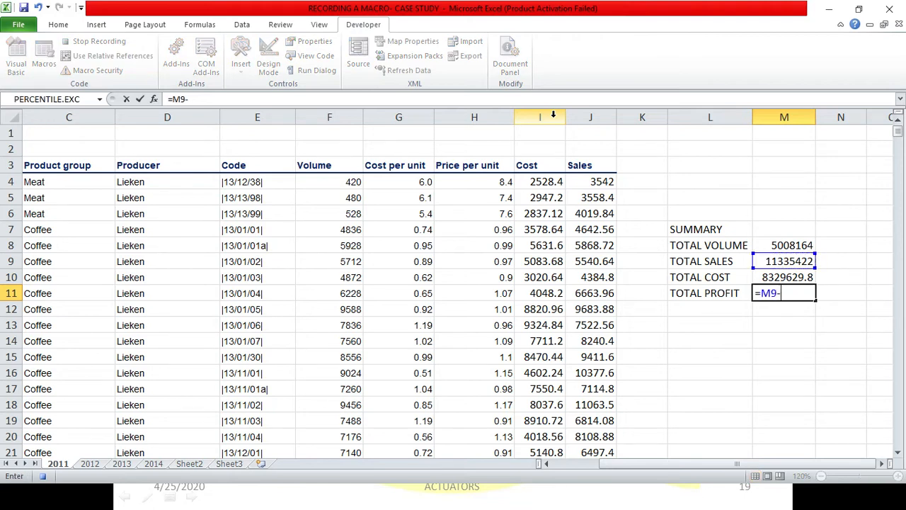
click(784, 277)
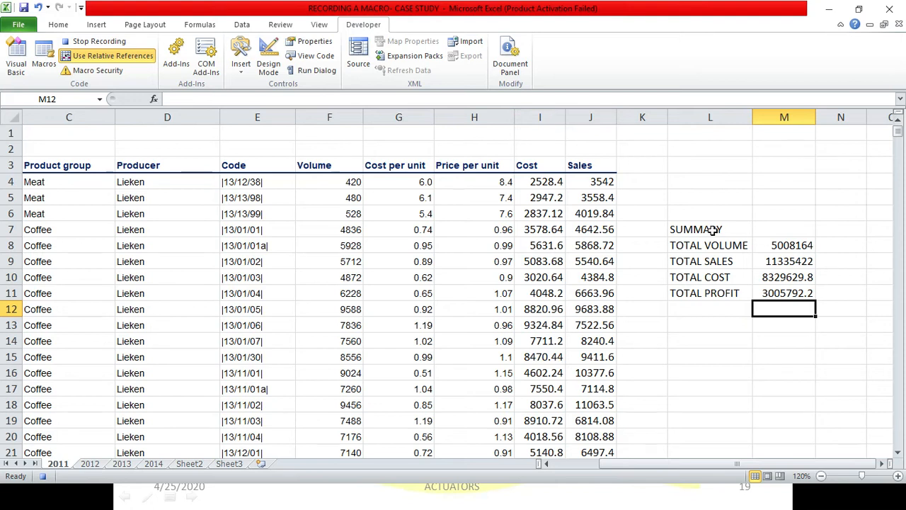
mouse_move(725, 226)
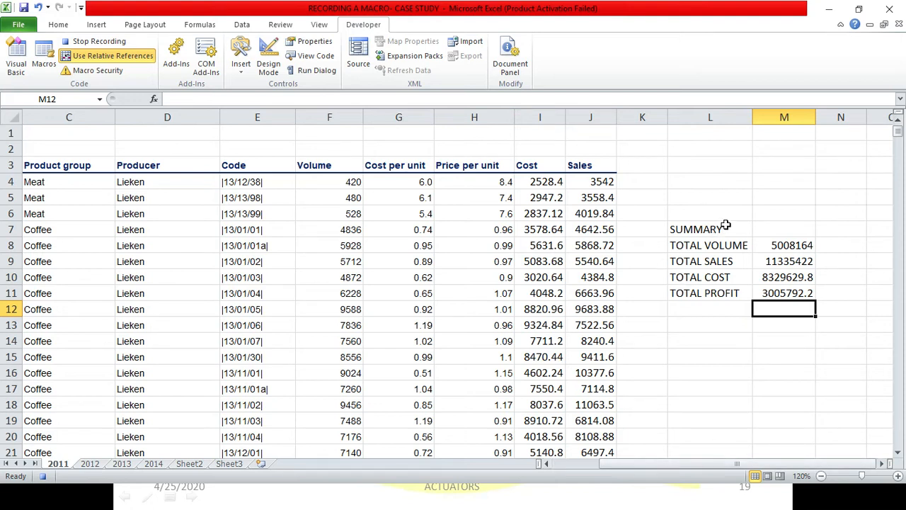
Merge SUMMARY across L7:M7, bold the labels, and fill the heading pink.
click(696, 229)
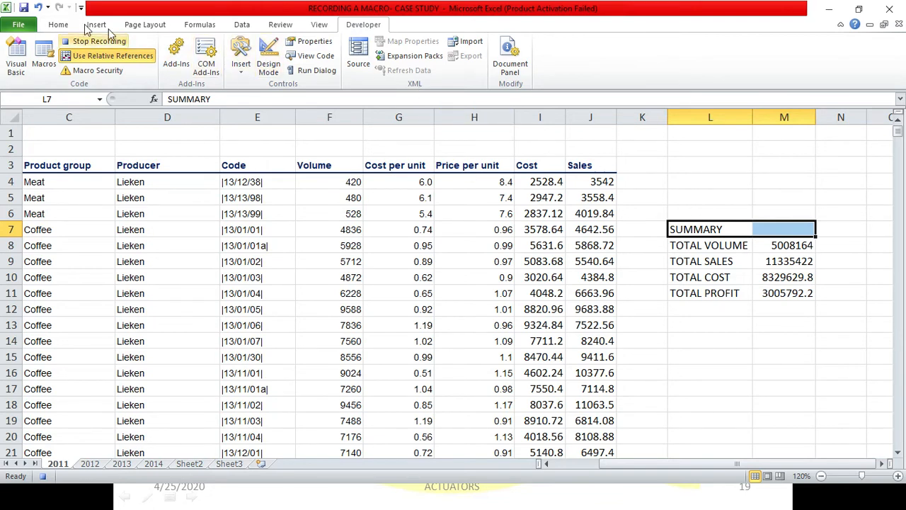
click(58, 24)
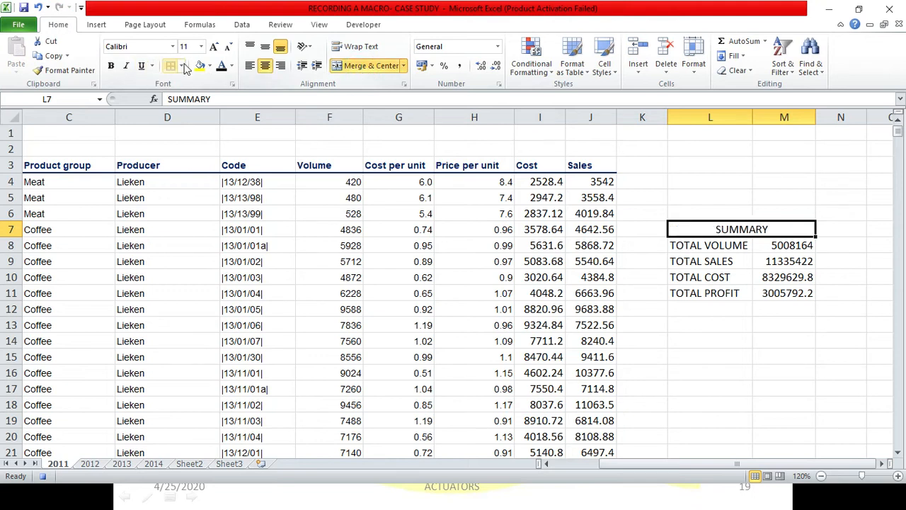
click(111, 65)
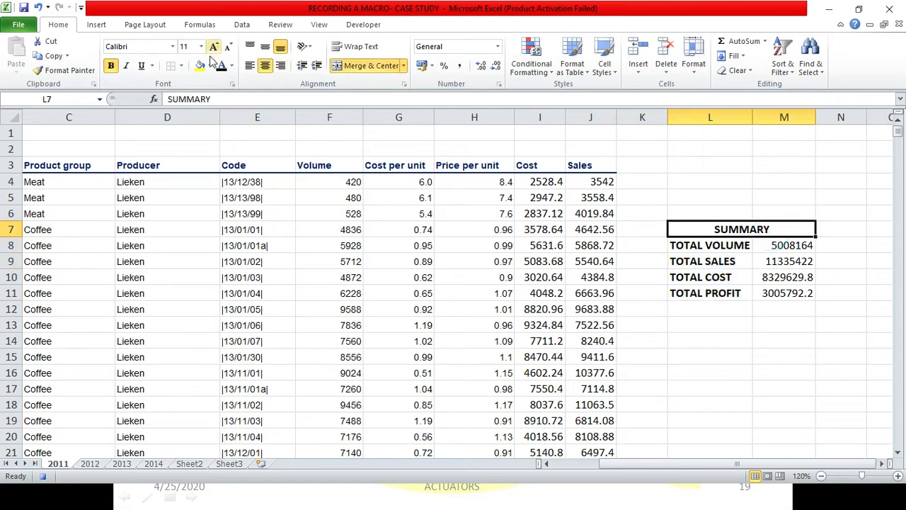
click(210, 65)
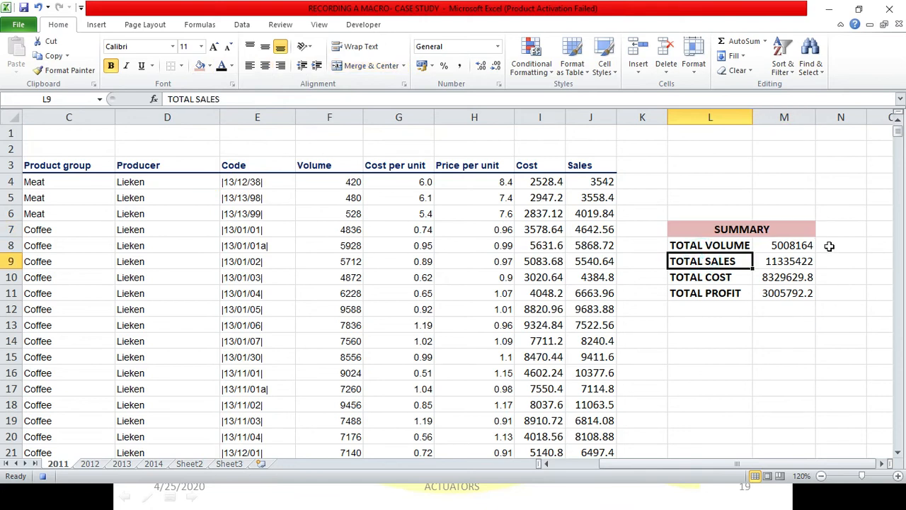
mouse_move(778, 275)
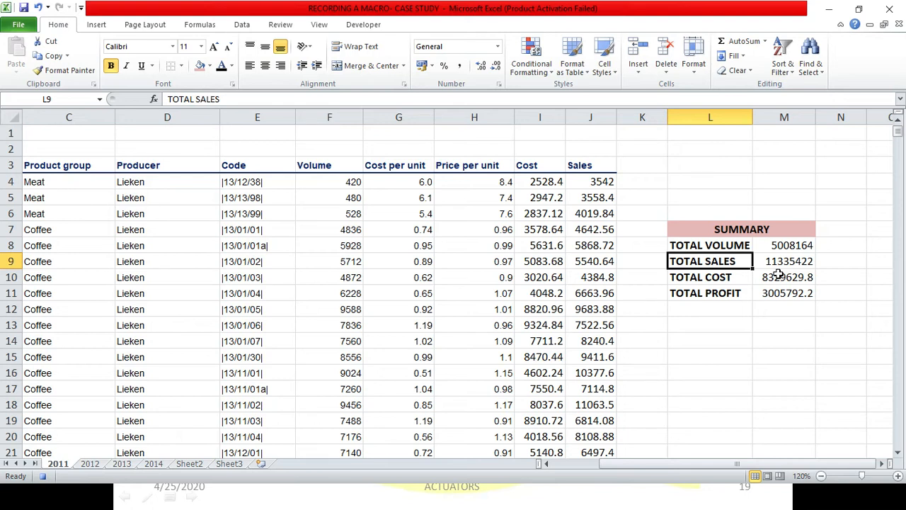
mouse_move(94, 489)
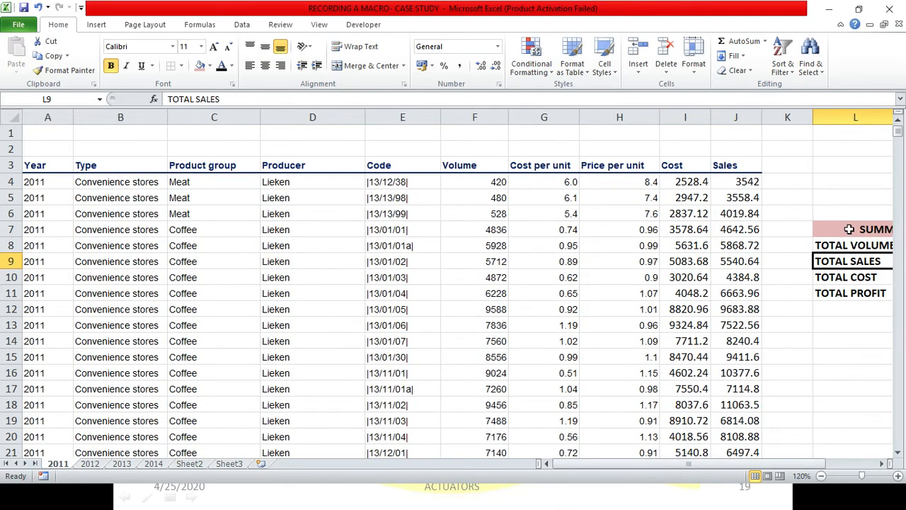
mouse_move(877, 134)
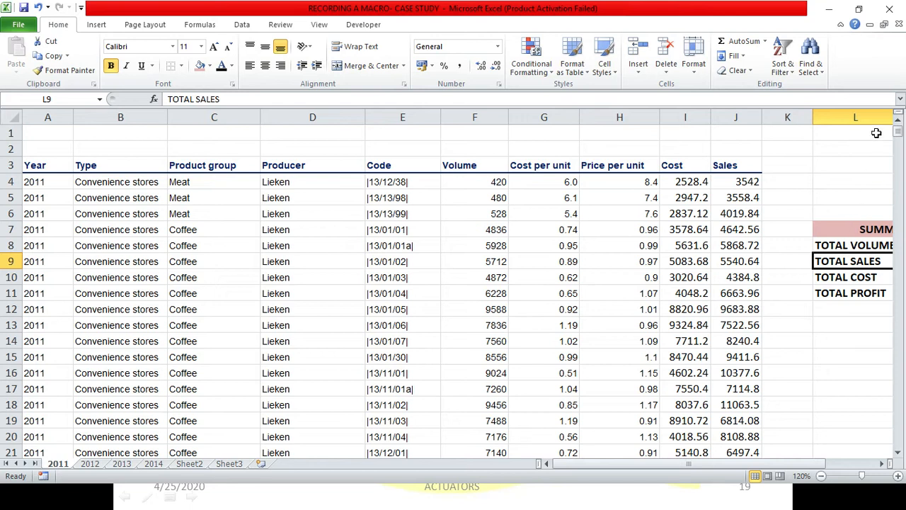
mouse_move(138, 483)
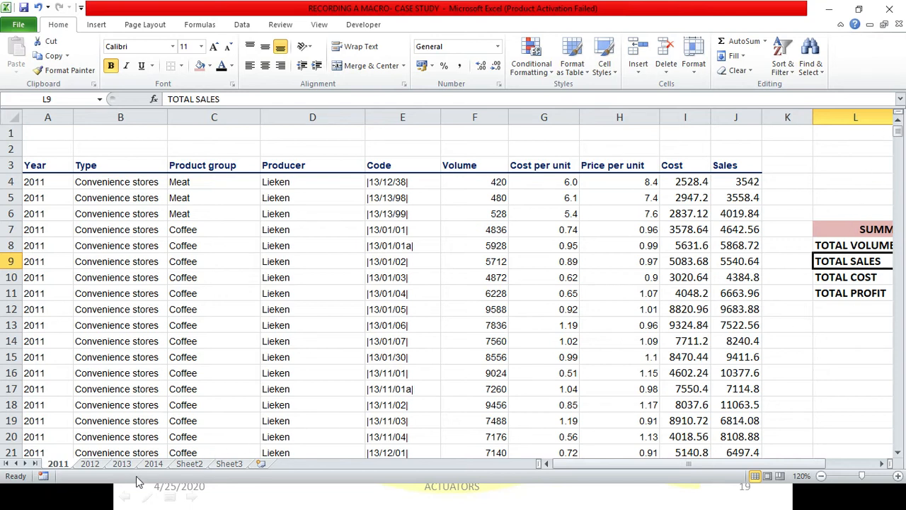
mouse_move(854, 234)
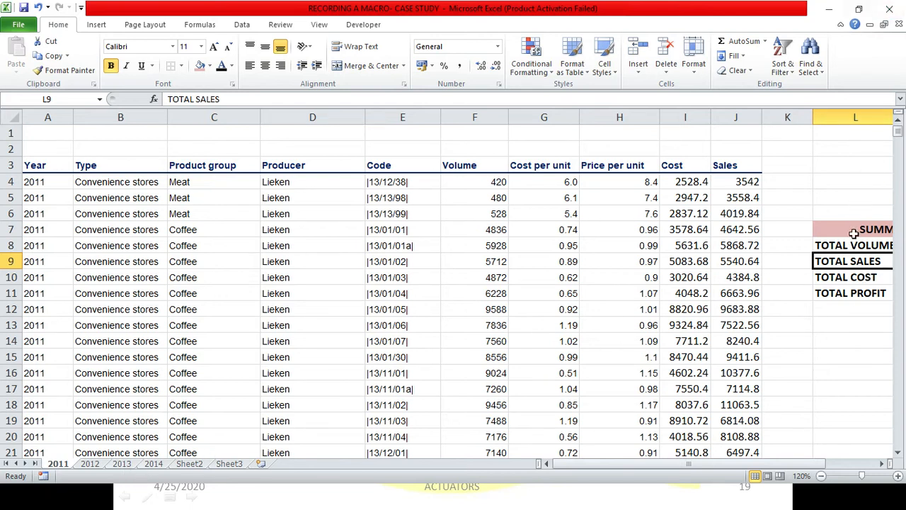
Switch to the 2012 sheet and select cell L7.
click(855, 229)
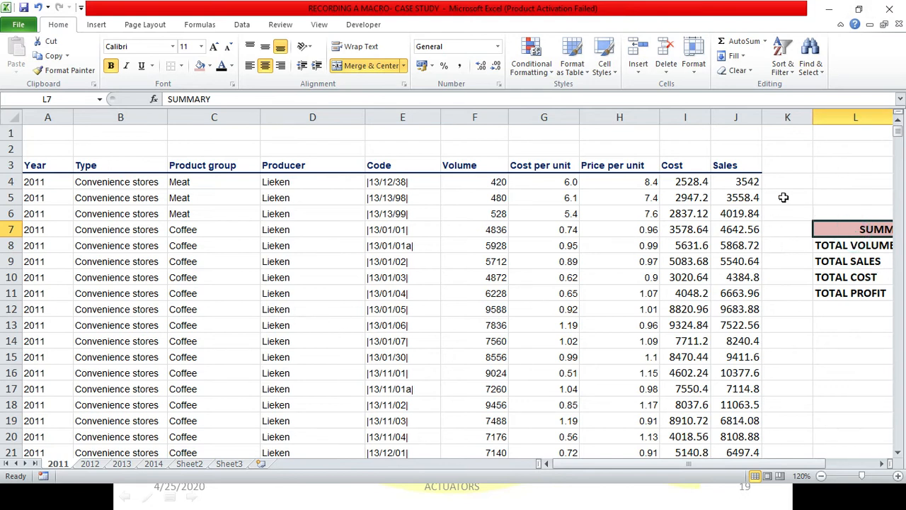
mouse_move(845, 233)
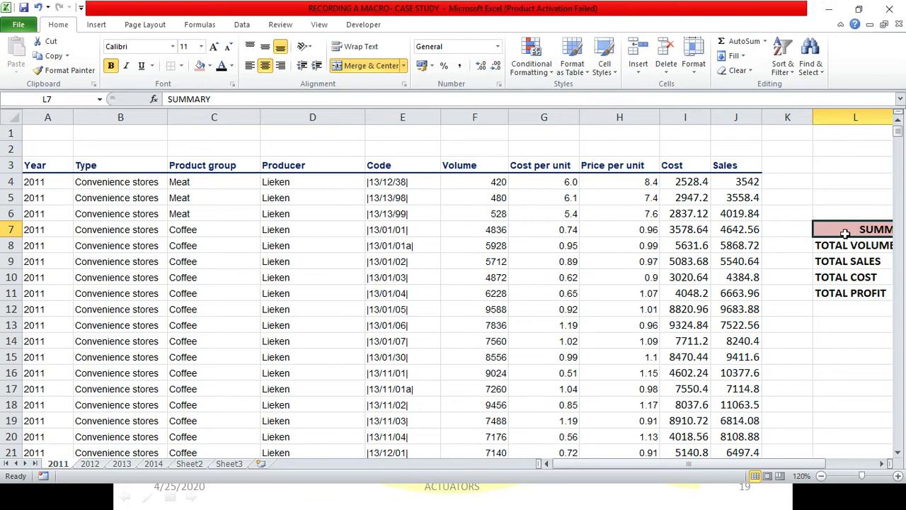
mouse_move(186, 276)
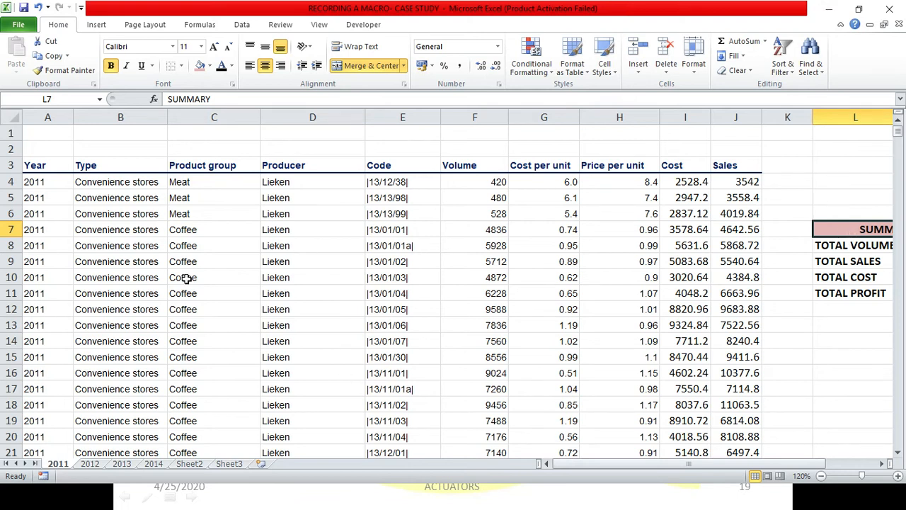
click(89, 464)
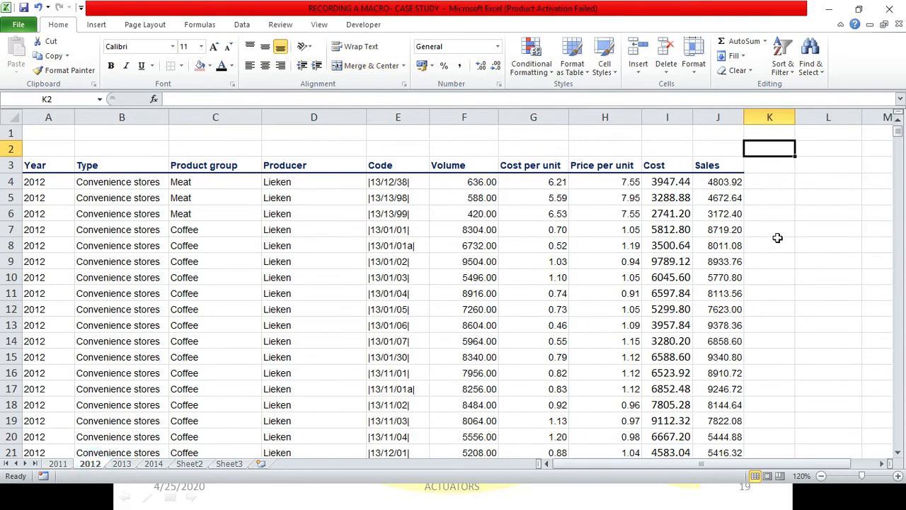
click(828, 214)
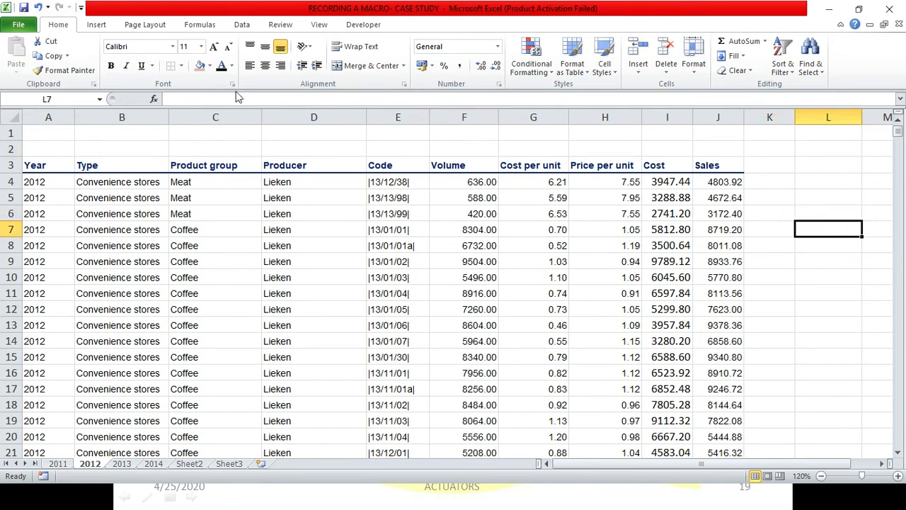
Run SUMMARIZATION, producing volume 5319700, sales 12409236.4 and profit 3302300.68.
click(364, 24)
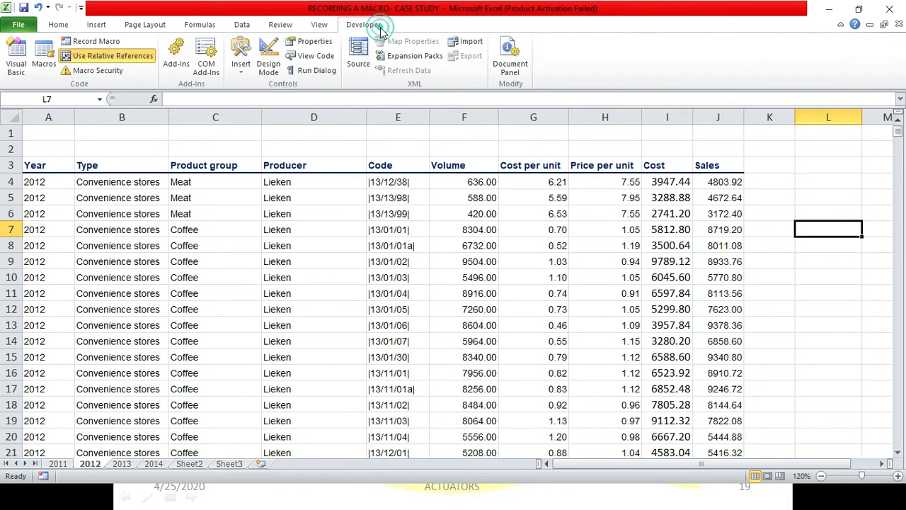
click(43, 53)
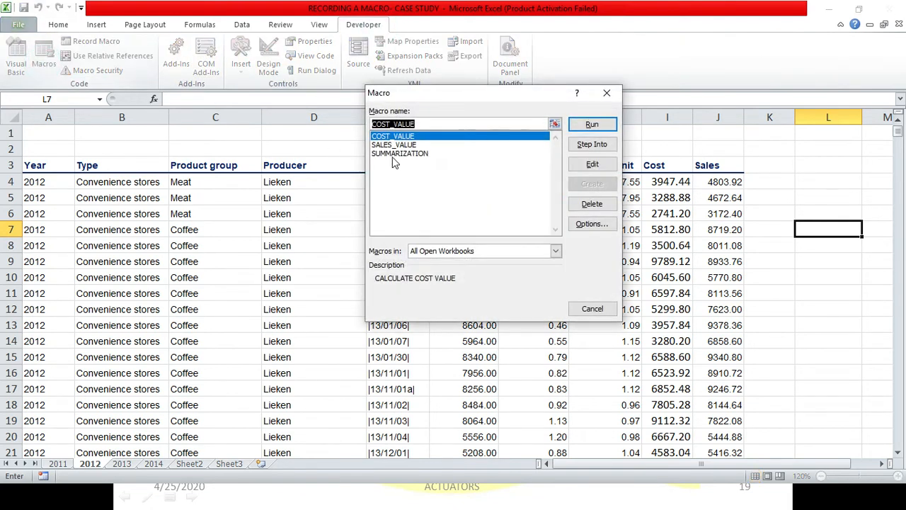
click(399, 153)
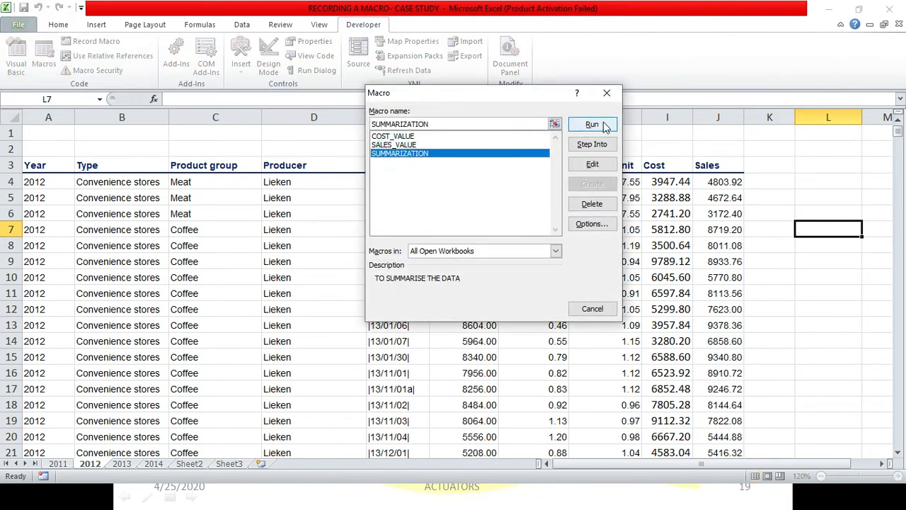
click(592, 124)
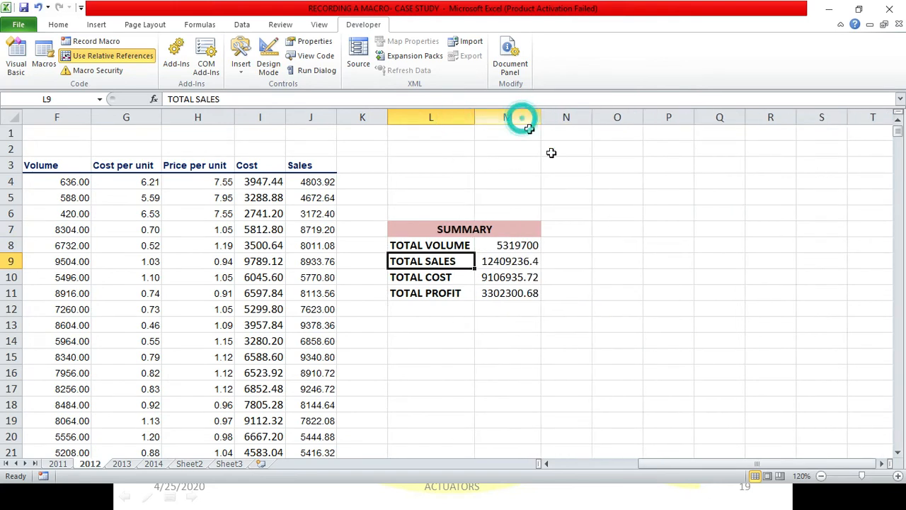
scroll(left, 3)
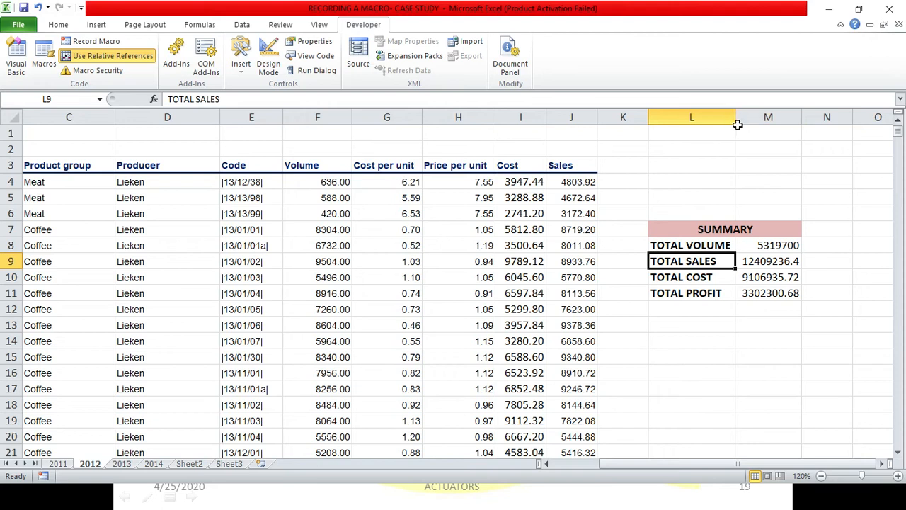
mouse_move(671, 273)
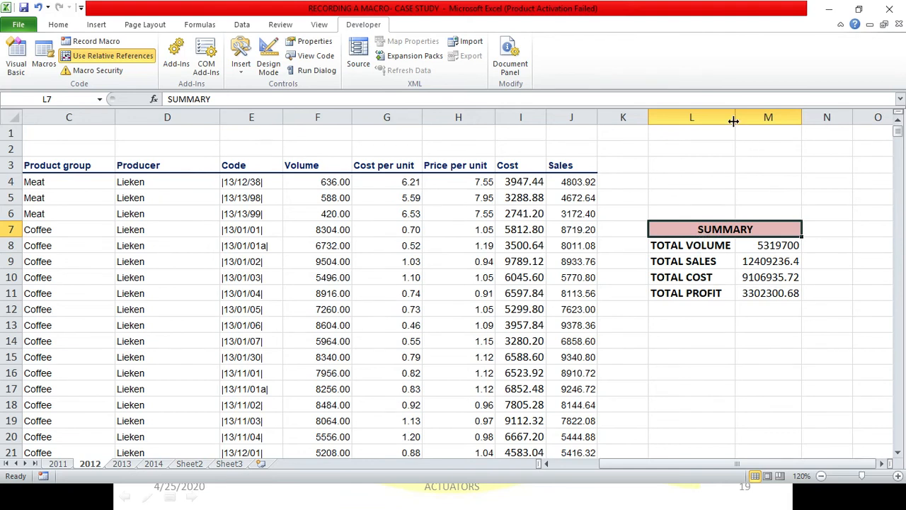
mouse_move(804, 117)
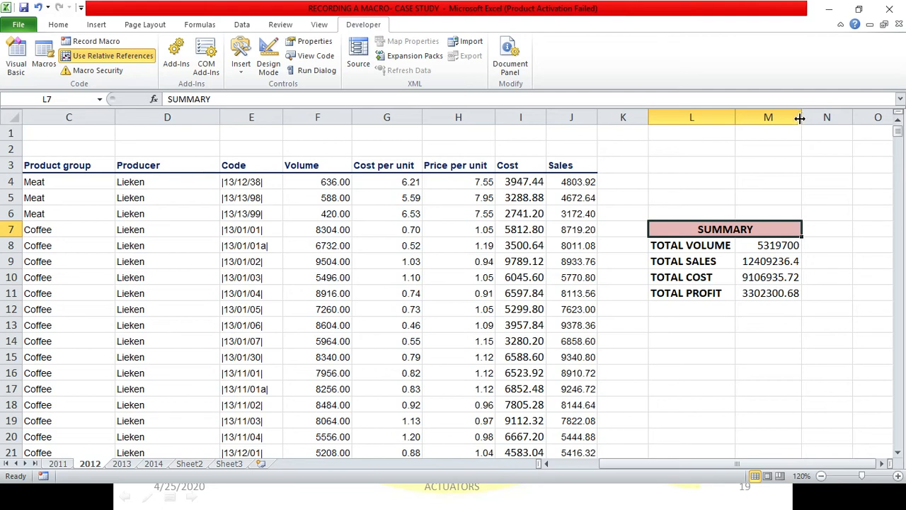
click(683, 261)
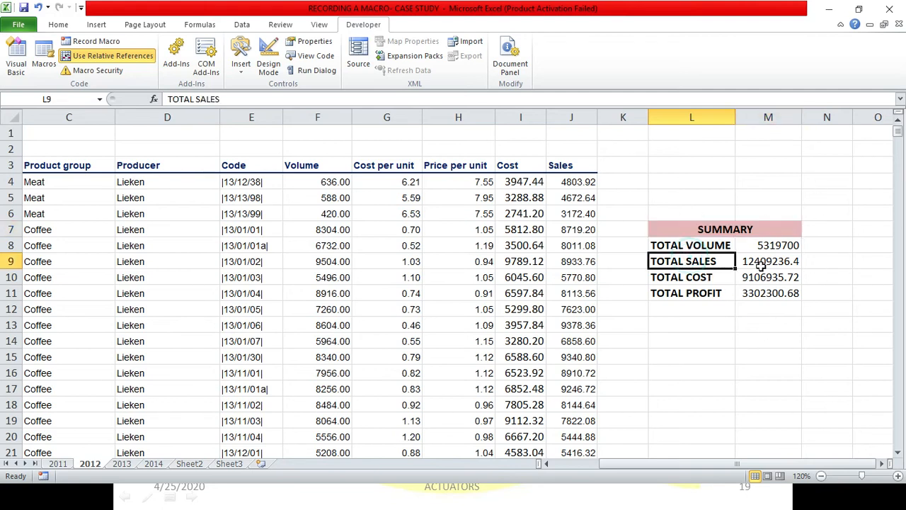
mouse_move(737, 134)
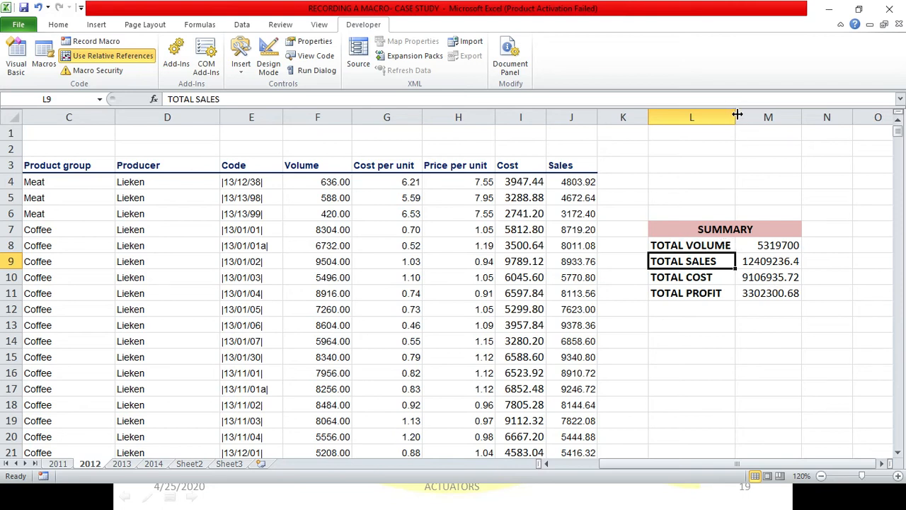
mouse_move(735, 116)
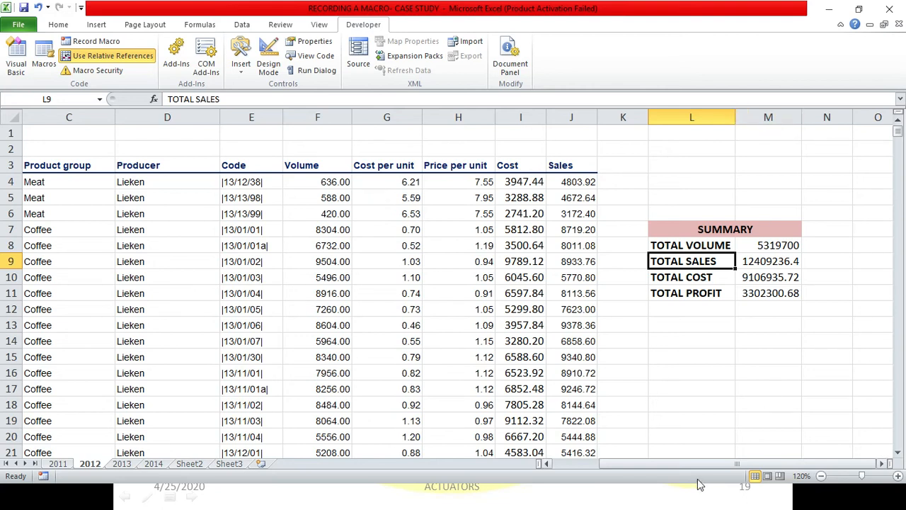
mouse_move(672, 469)
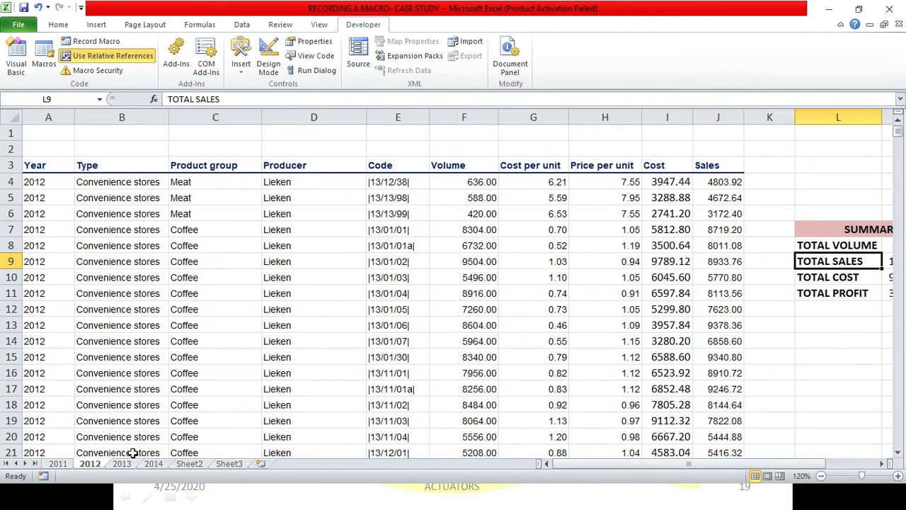
Switch to the 2013 sheet and select cell L7.
click(121, 463)
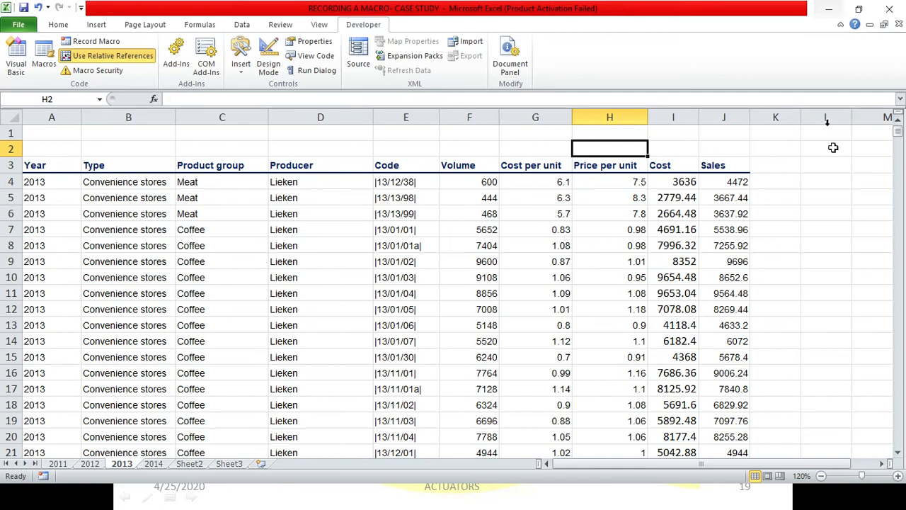
click(827, 229)
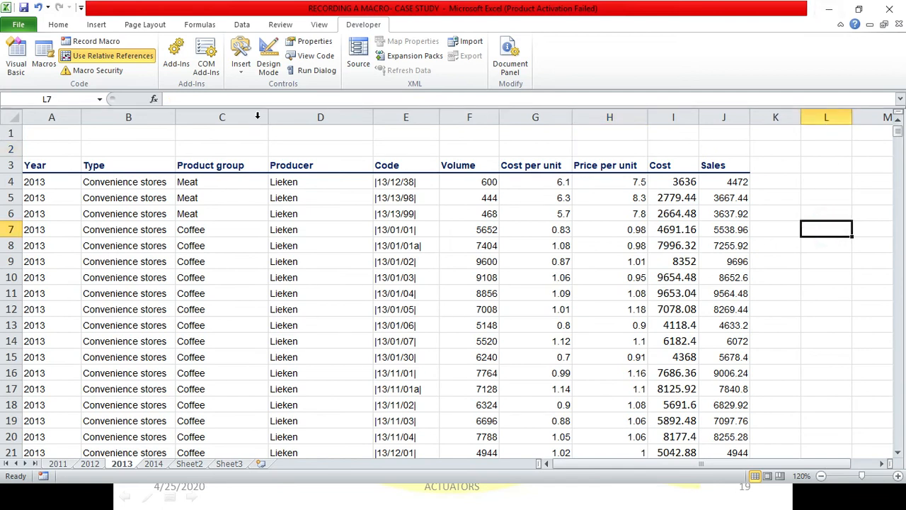
mouse_move(345, 55)
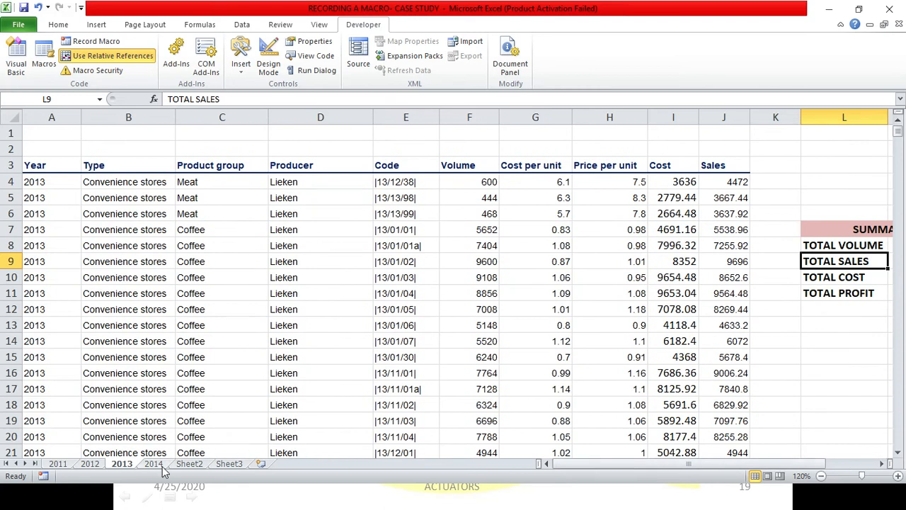
Run SUMMARIZATION on the 2014 sheet from L7, giving cost 9729399.08 and profit 3524155.88.
click(152, 463)
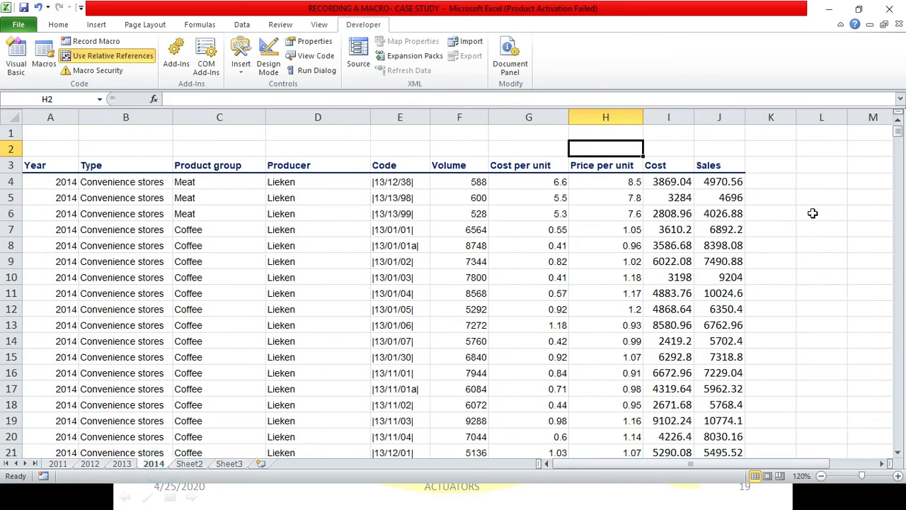
click(822, 228)
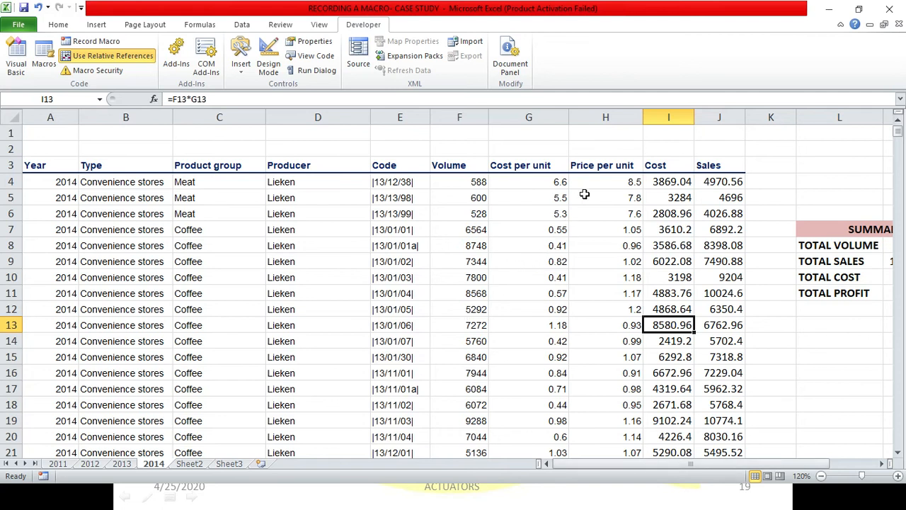
mouse_move(577, 239)
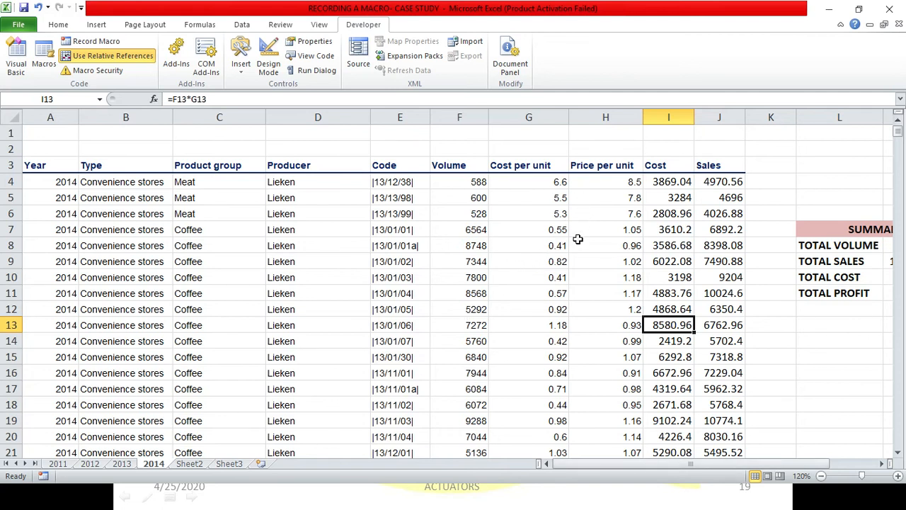
mouse_move(591, 206)
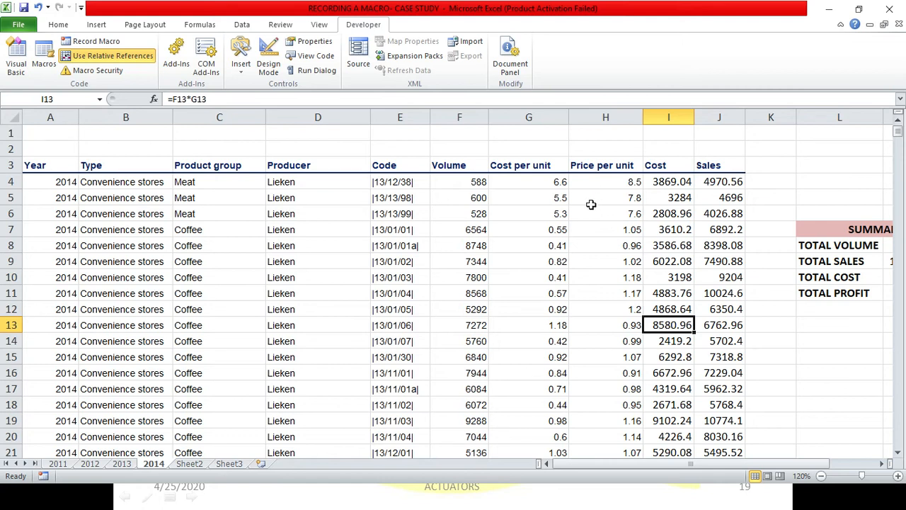
mouse_move(872, 245)
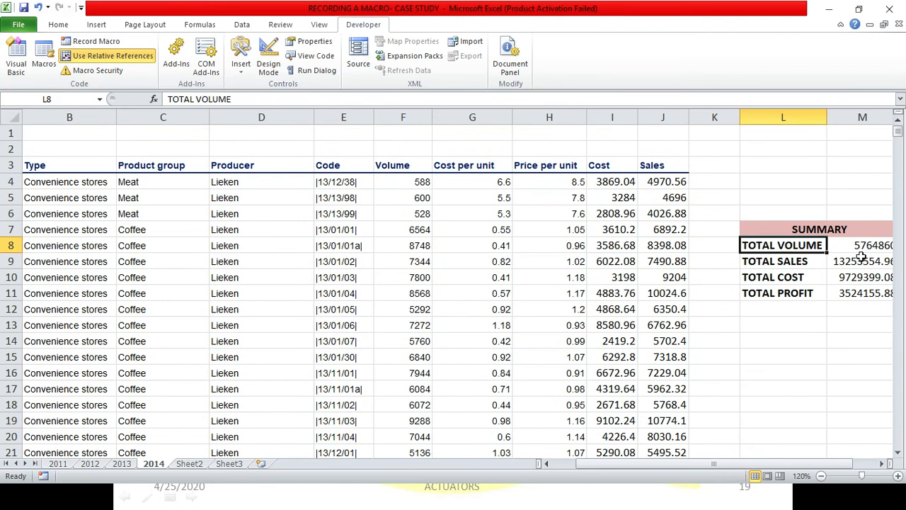
click(863, 245)
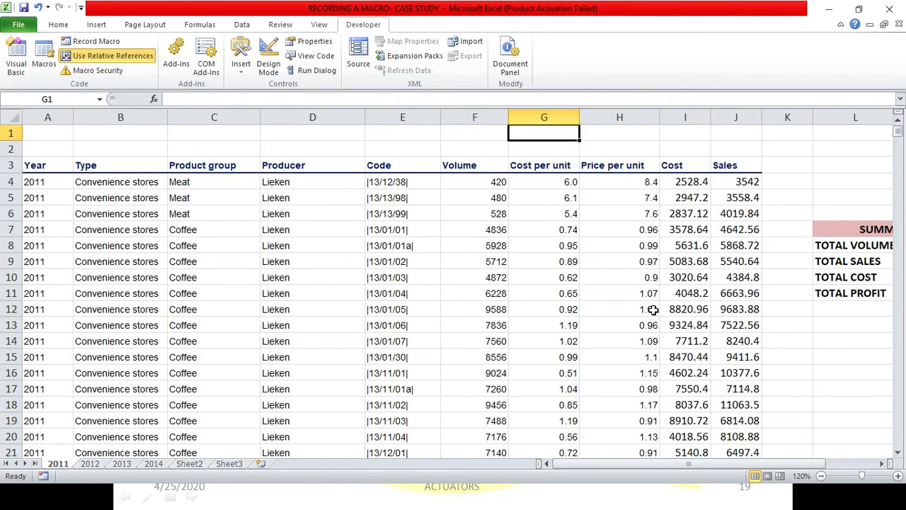
click(48, 133)
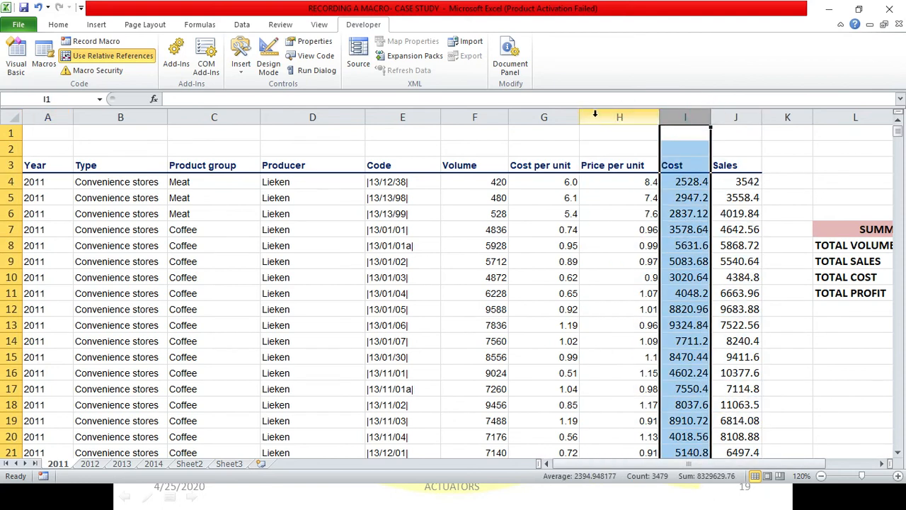
click(620, 117)
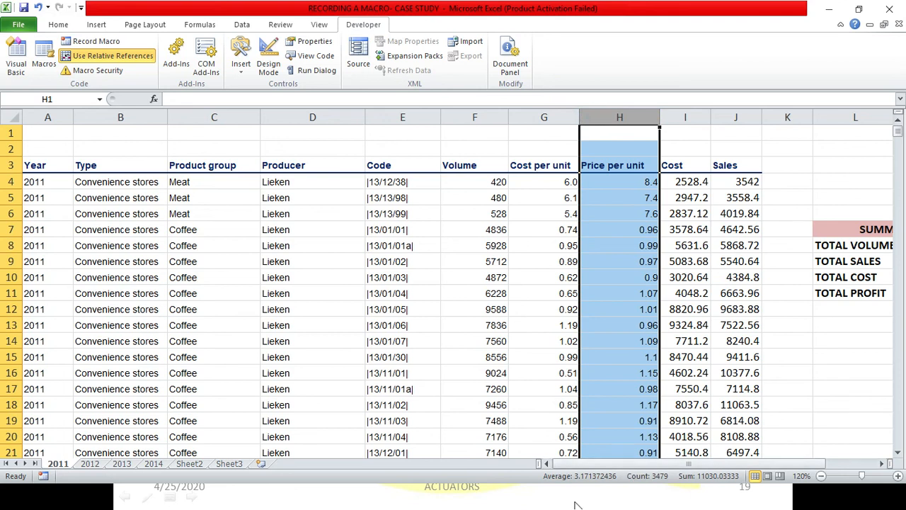
scroll(right, 3)
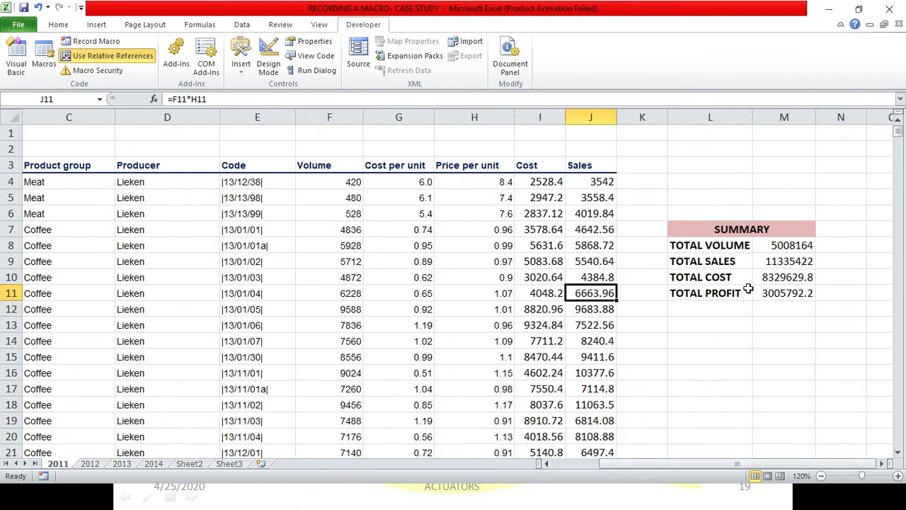
mouse_move(853, 325)
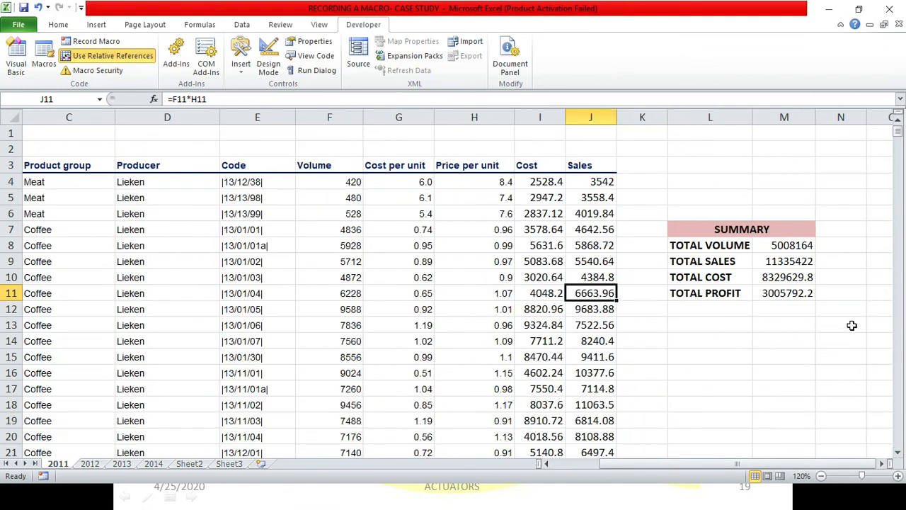
mouse_move(882, 285)
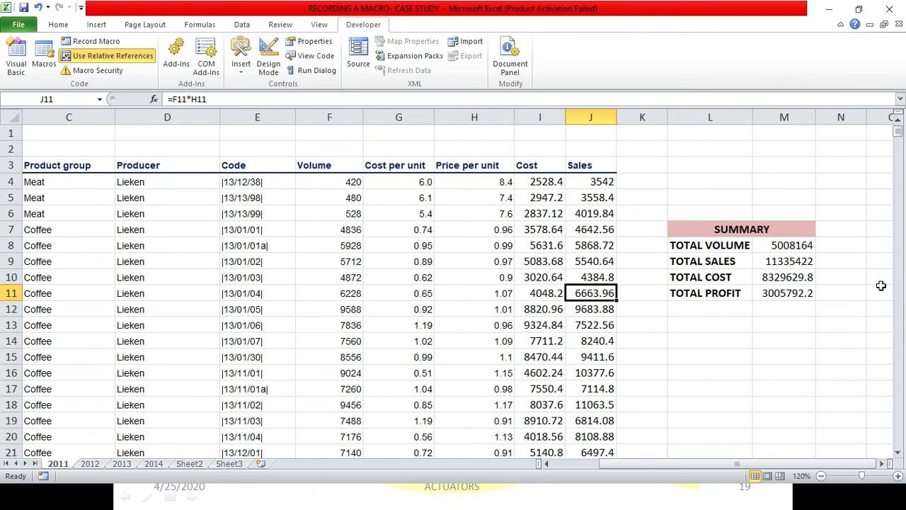
Verify the 2011 TOTAL VOLUME in M8 is =SUM(F:F), 5008164, then switch windows.
click(709, 245)
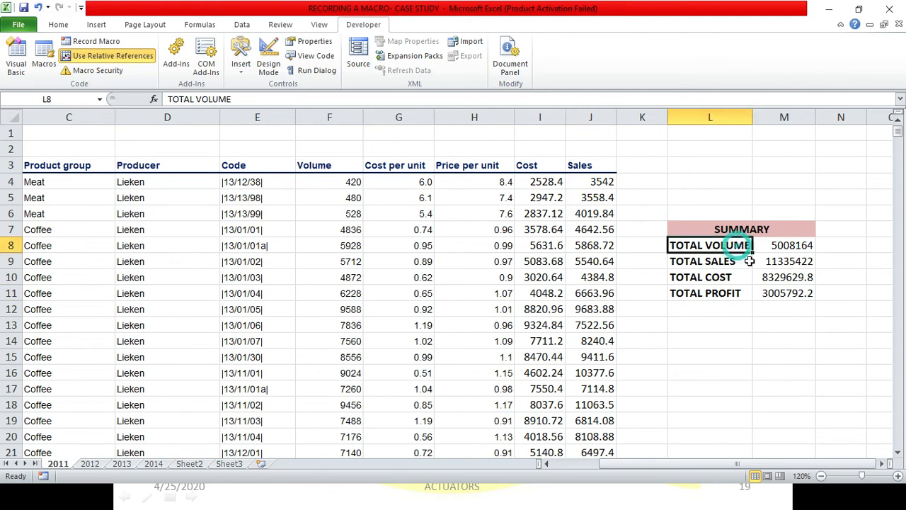
click(784, 245)
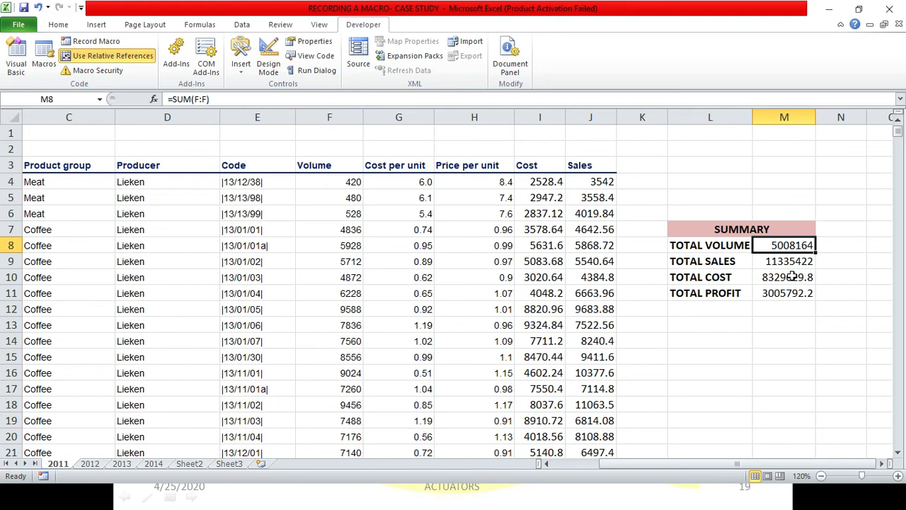
mouse_move(800, 257)
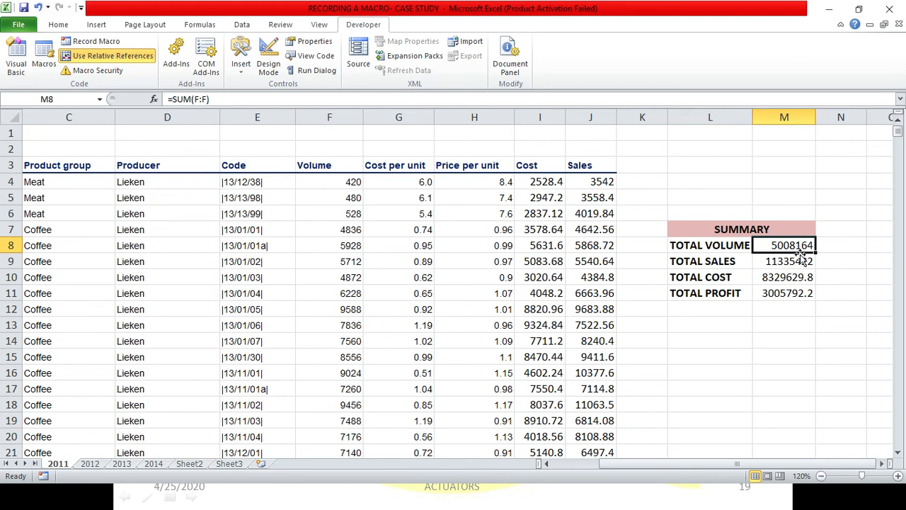
mouse_move(800, 259)
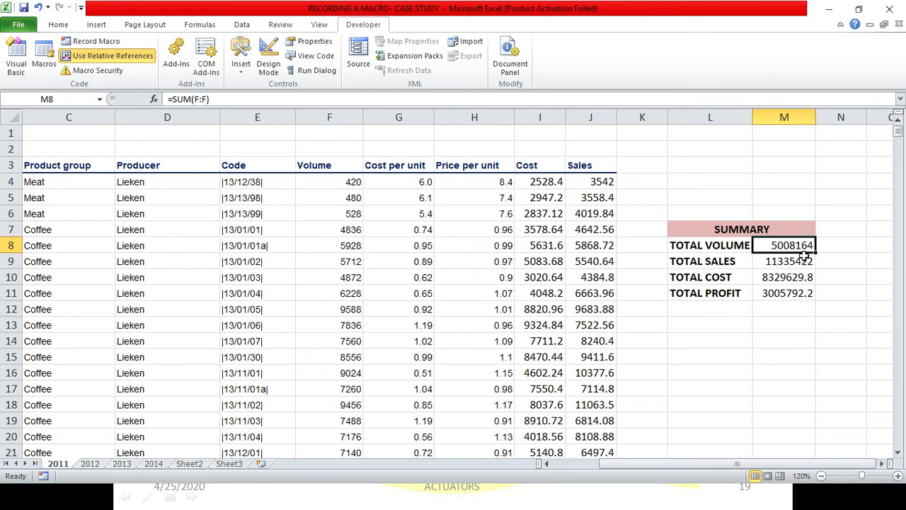
mouse_move(832, 291)
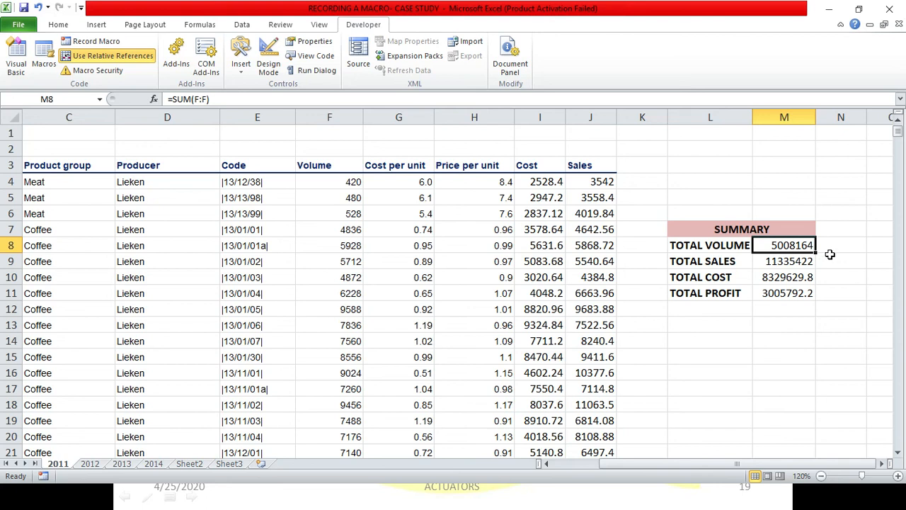
mouse_move(826, 269)
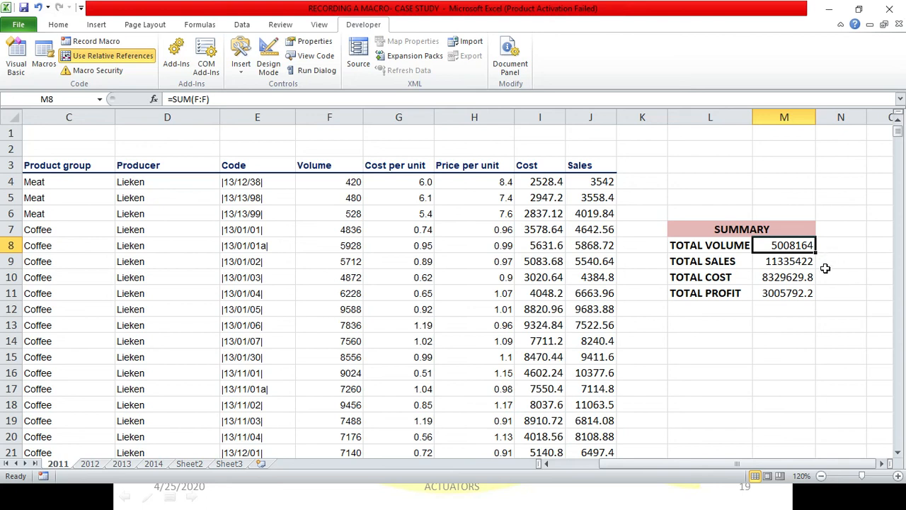
mouse_move(828, 254)
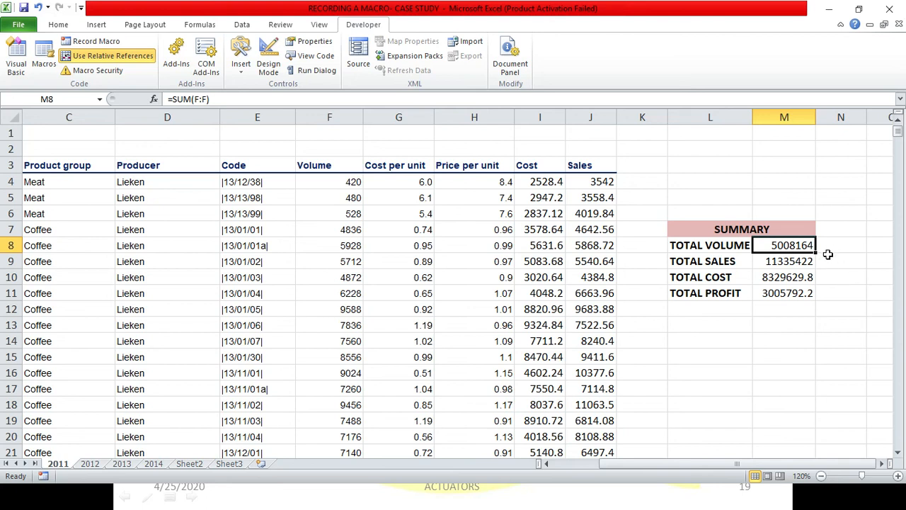
key(alt+tab)
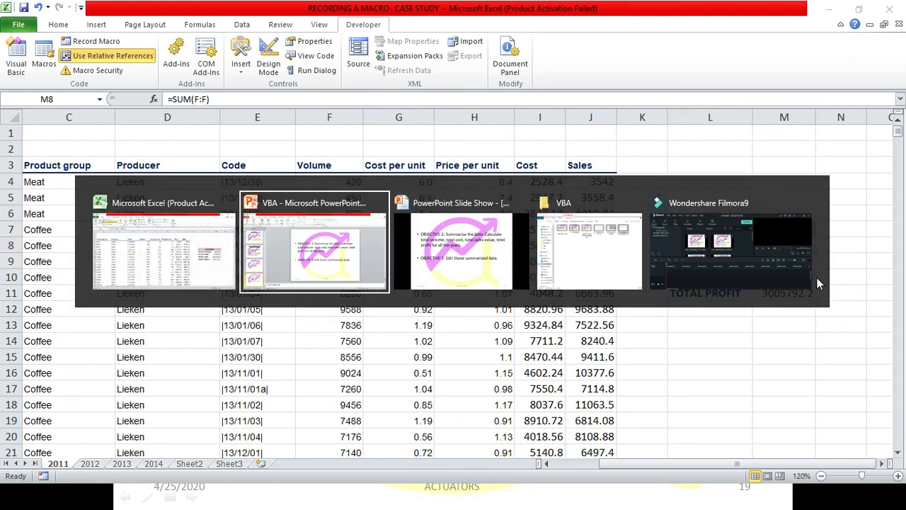